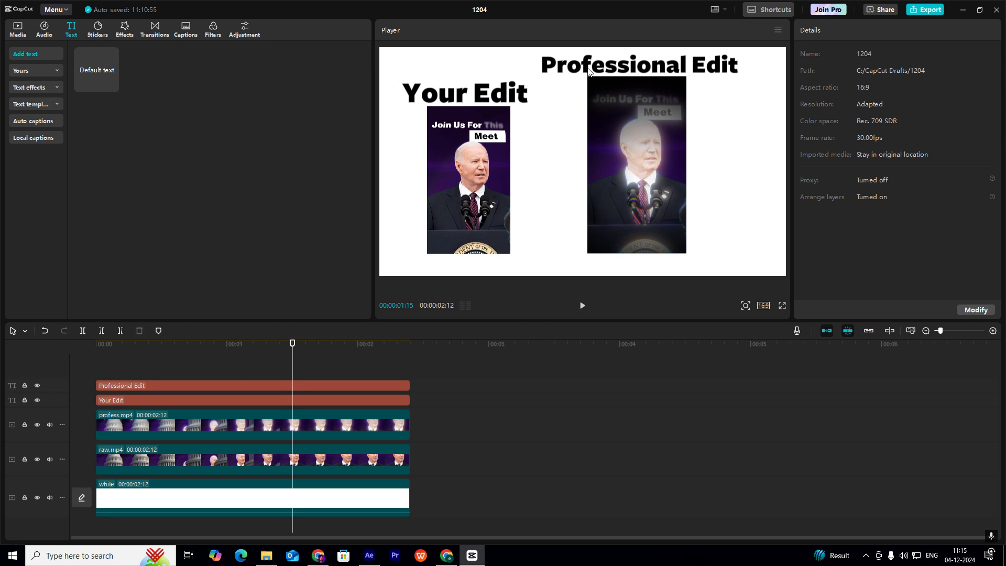
{"action": "mouse_move", "coordinate": [544, 194]}
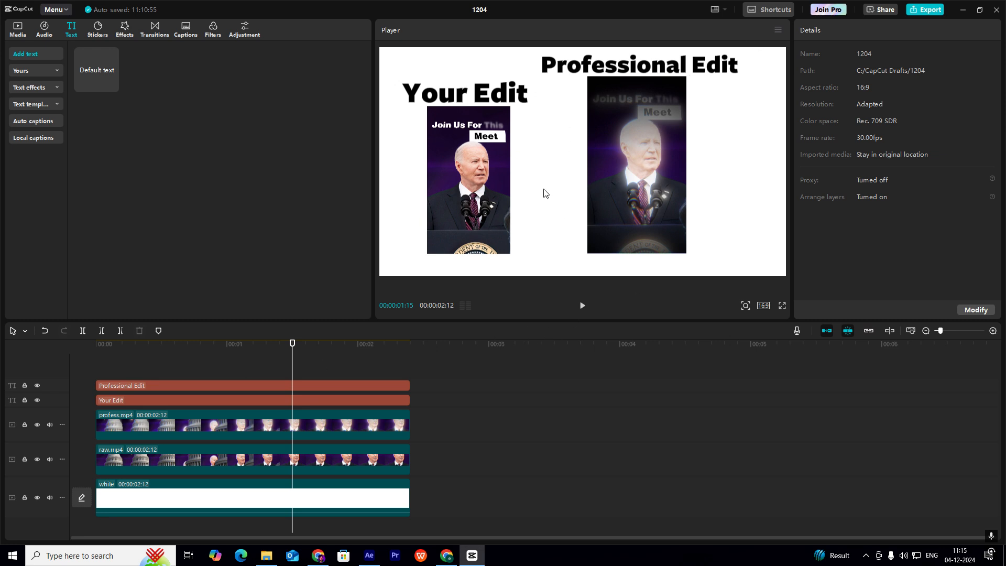
{"action": "mouse_move", "coordinate": [294, 367]}
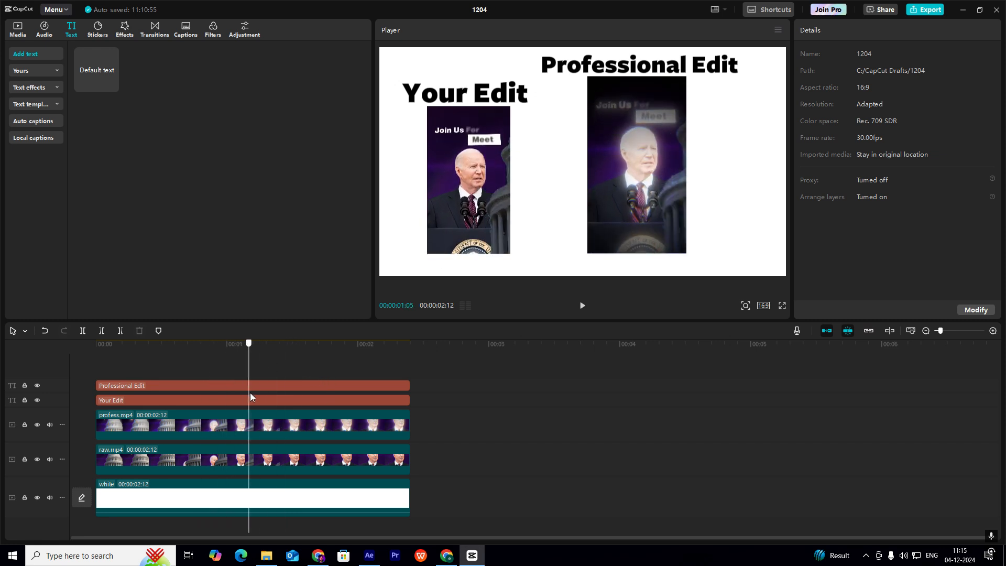
Scrub through the reference clip to preview its start, middle and final frames
{"action": "left_click", "coordinate": [379, 344]}
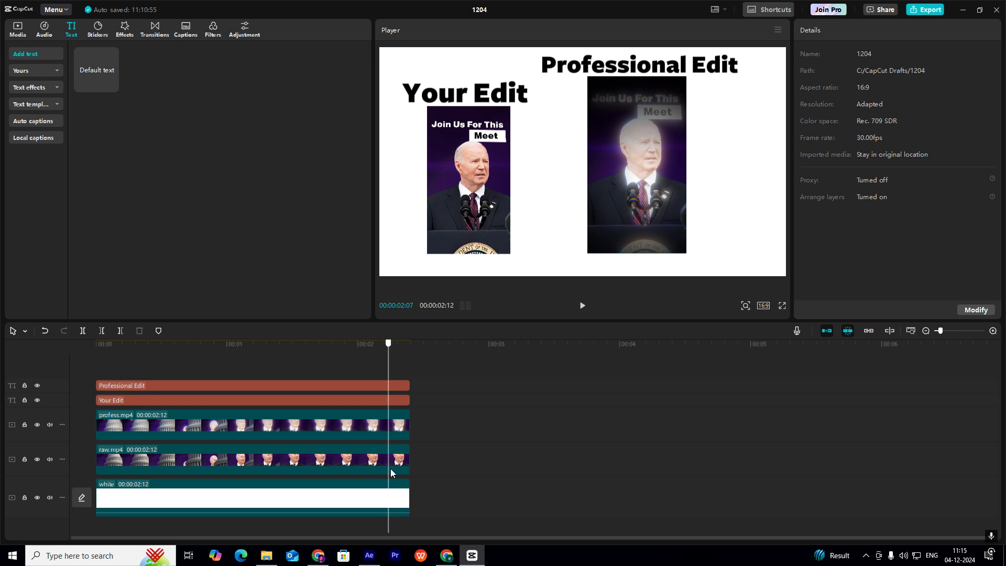
{"action": "left_click", "coordinate": [135, 344]}
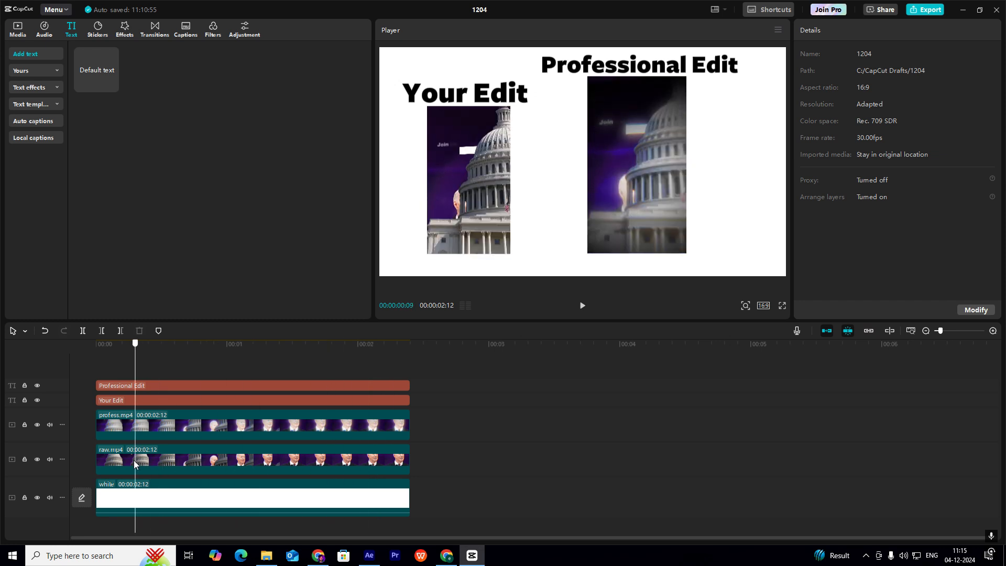
{"action": "left_click", "coordinate": [317, 344]}
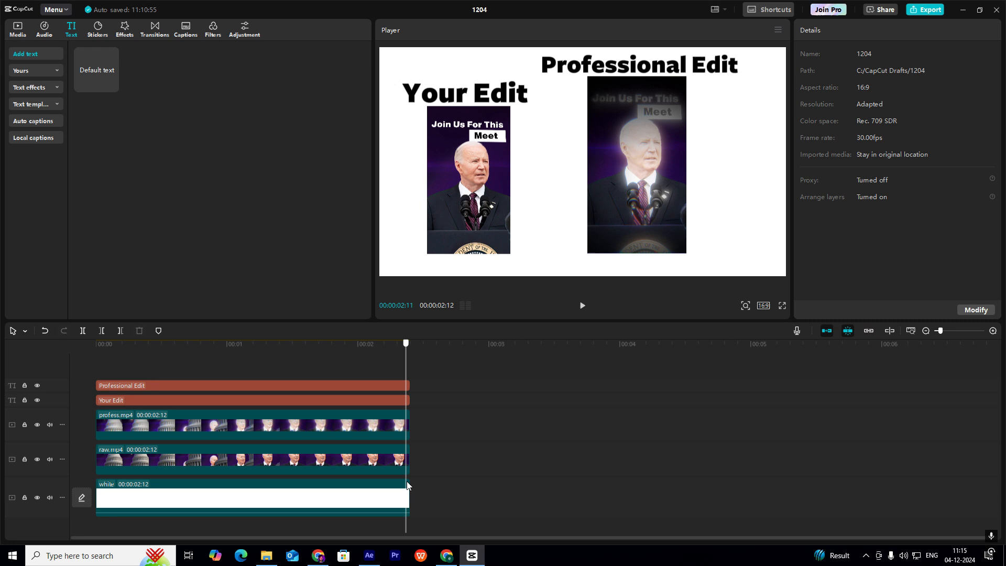
{"action": "left_click", "coordinate": [157, 344]}
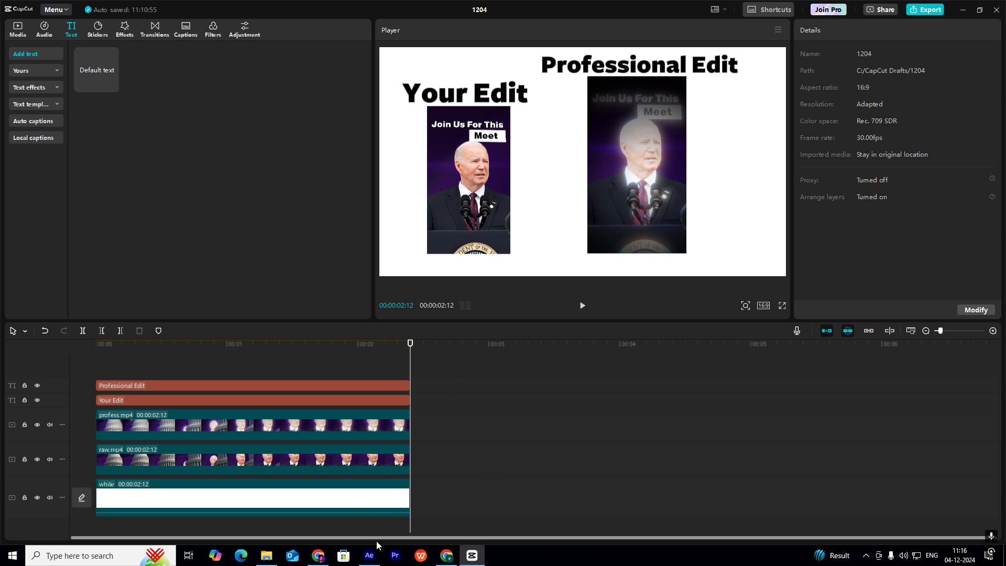
Create Comp 1 using the Social Media Portrait HD 1080×1920, 30 fps preset
{"action": "left_click", "coordinate": [367, 559]}
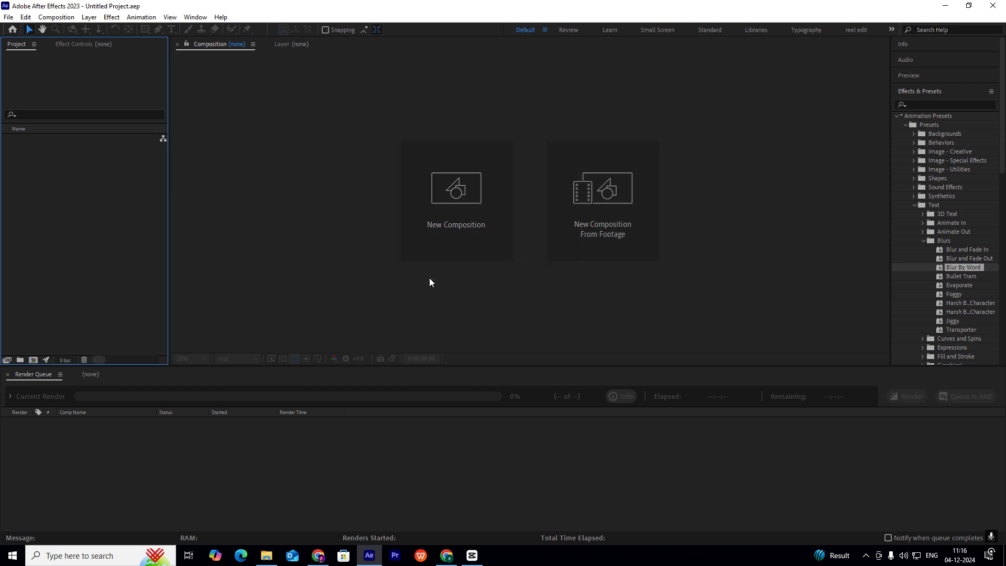
{"action": "left_click", "coordinate": [456, 187]}
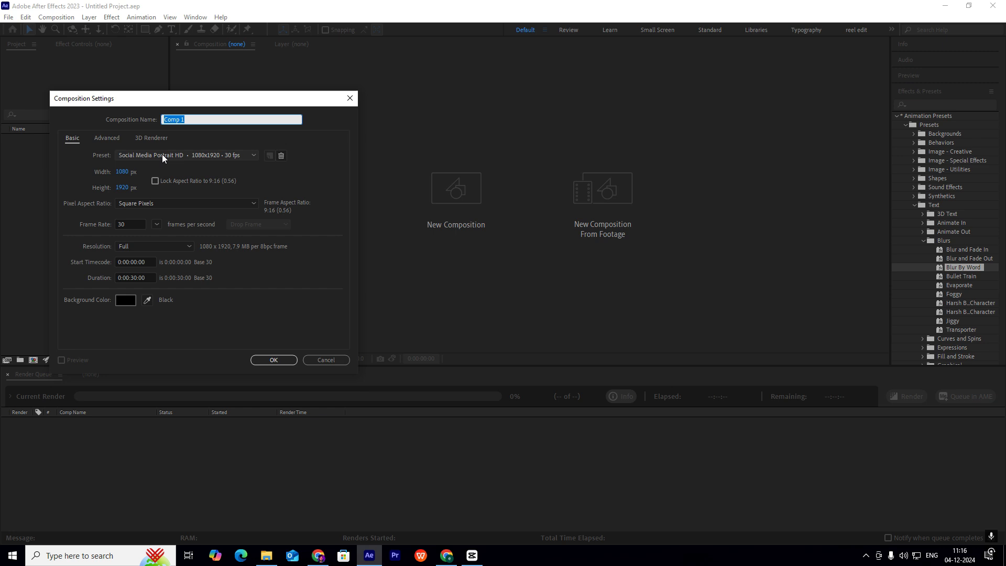
{"action": "mouse_move", "coordinate": [200, 204]}
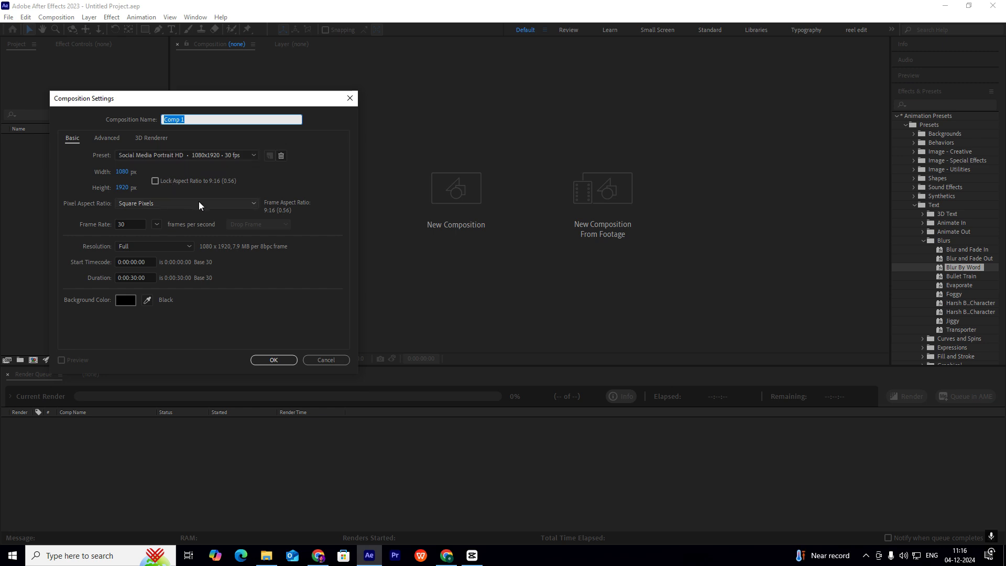
{"action": "left_click", "coordinate": [273, 360]}
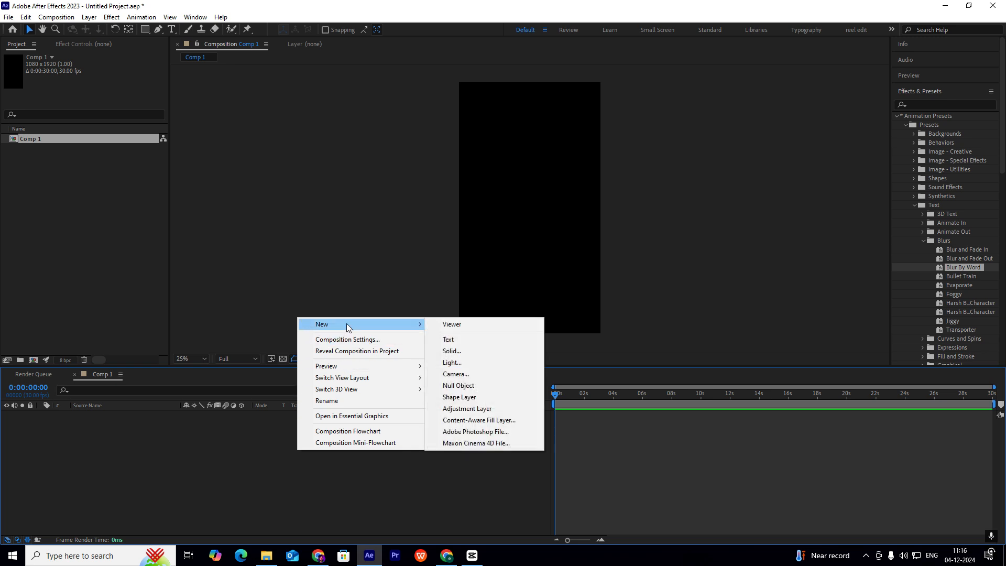
{"action": "mouse_move", "coordinate": [451, 351]}
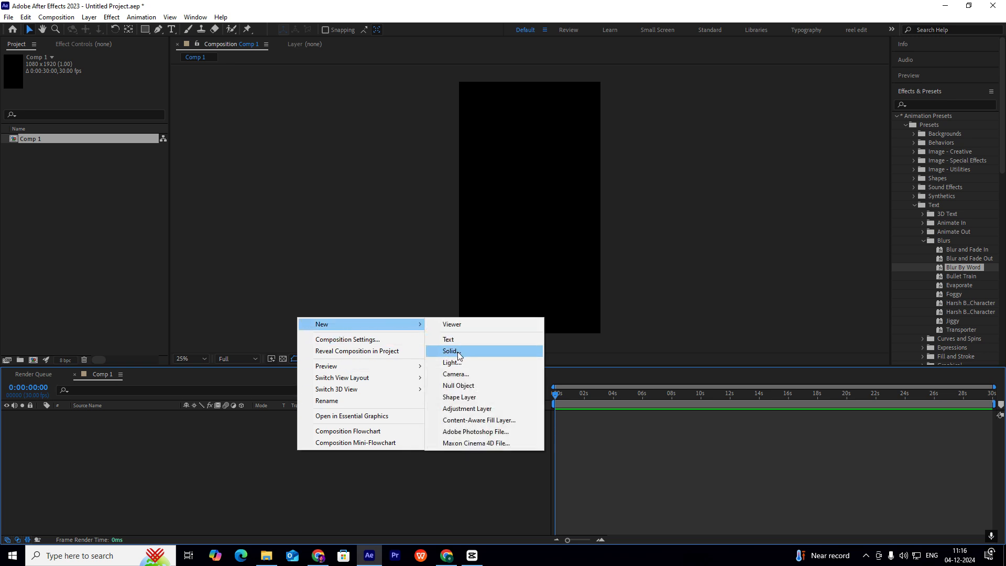
Add a full-frame black solid layer to the composition
{"action": "left_click", "coordinate": [451, 351]}
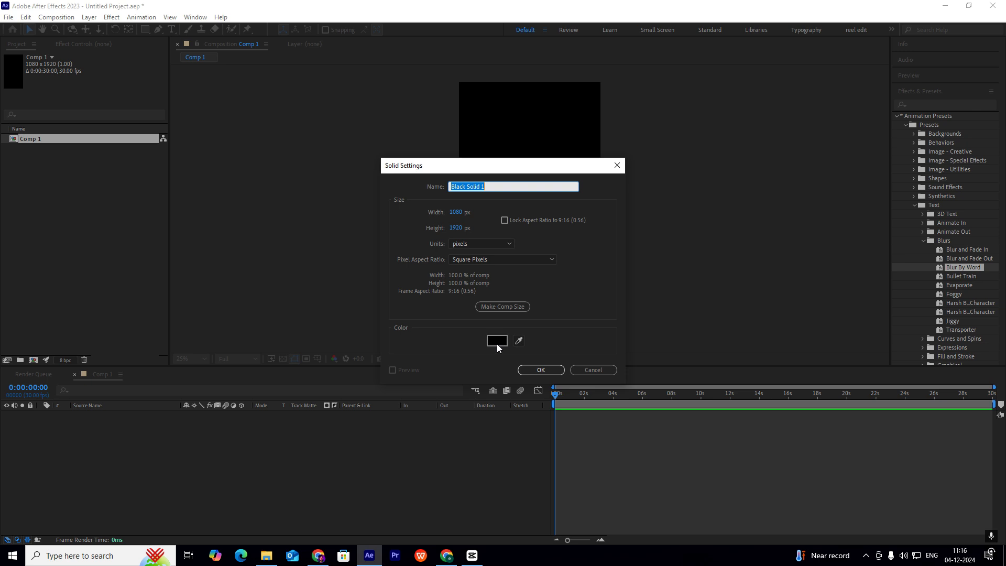
{"action": "left_click", "coordinate": [540, 369]}
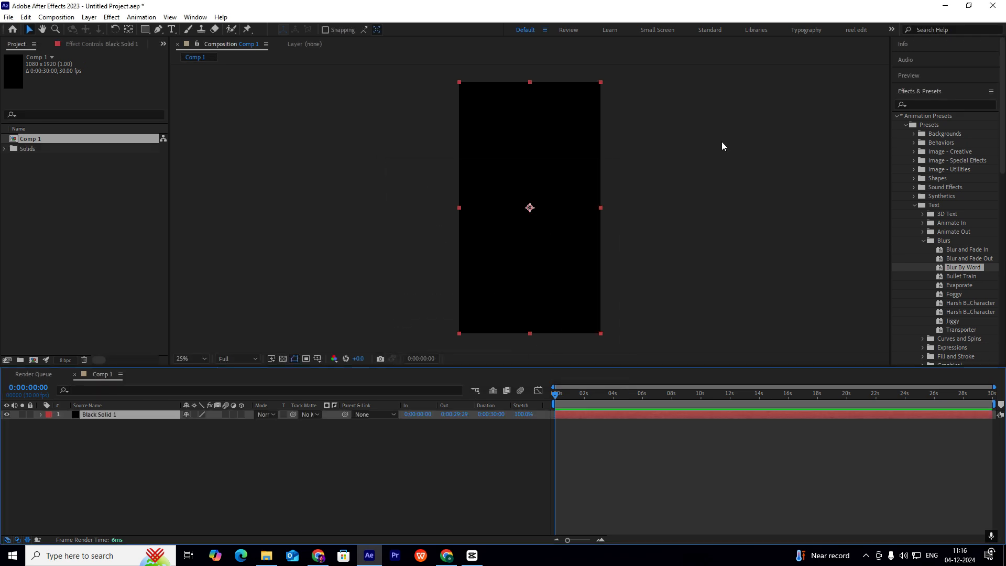
{"action": "left_click", "coordinate": [924, 104]}
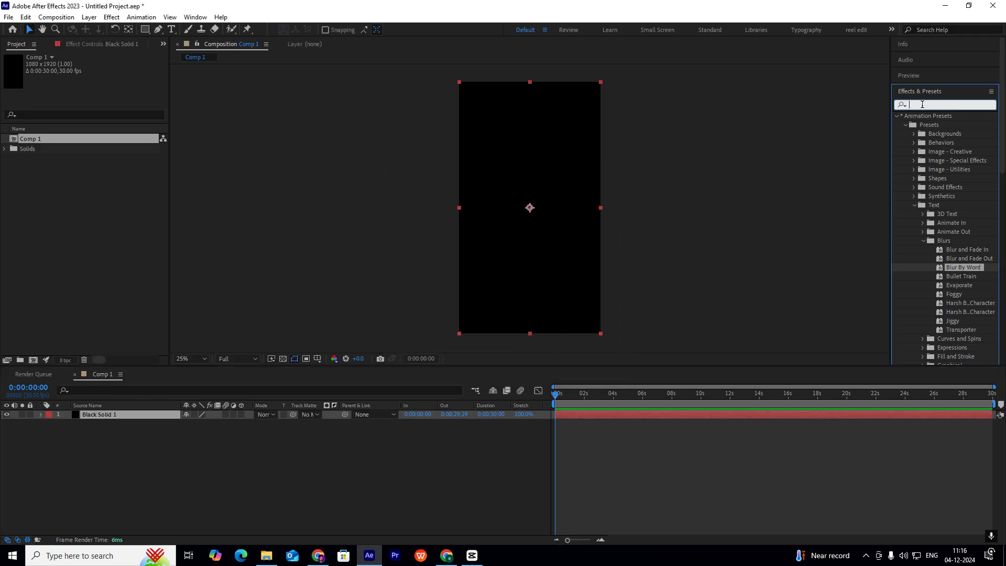
Apply the Gradient Ramp effect to the black solid
{"action": "type", "text": "gradient"}
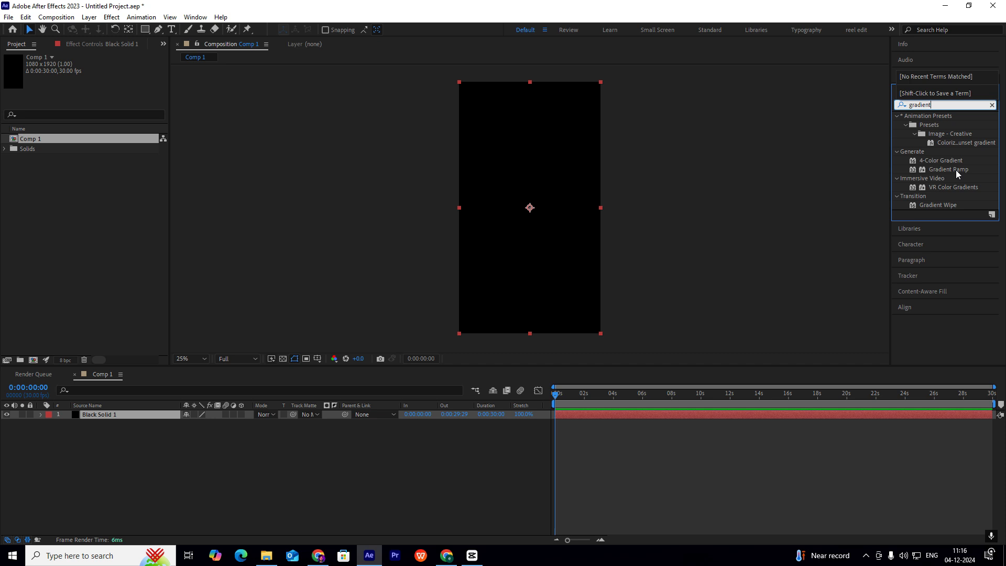
{"action": "double_click", "coordinate": [948, 169]}
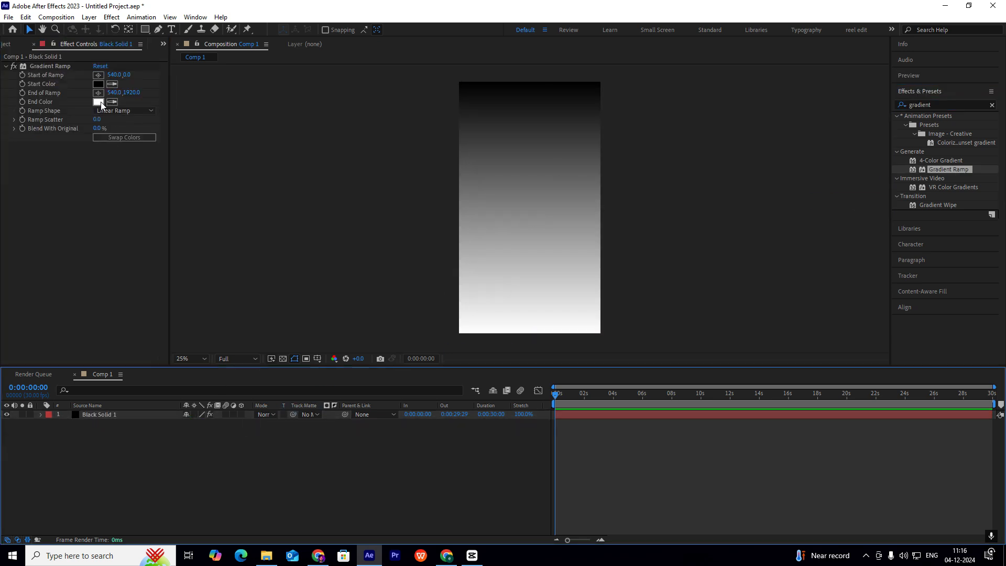
Set the gradient's End Color to a dark red so it fades from black to red
{"action": "left_click", "coordinate": [98, 102]}
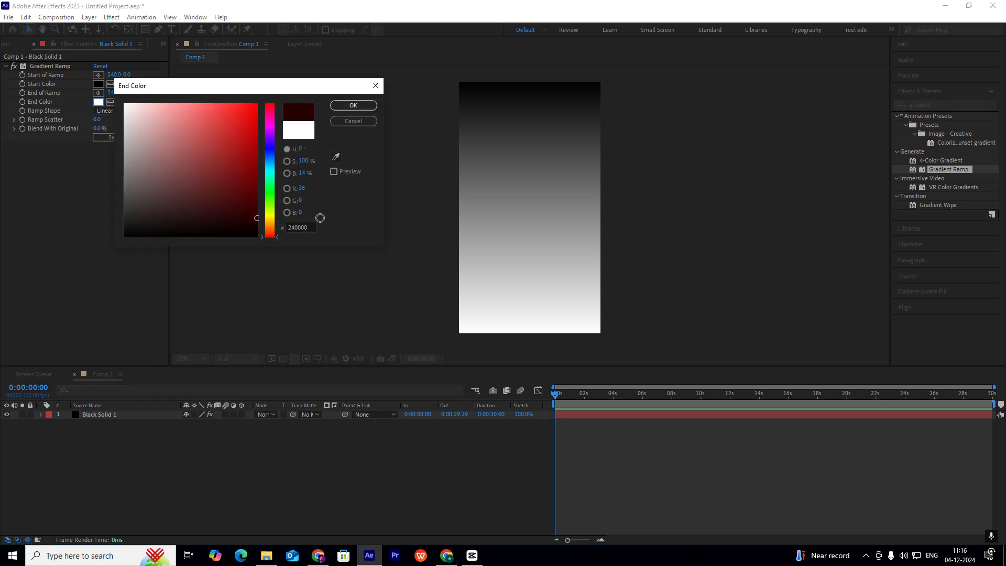
{"action": "left_click", "coordinate": [241, 128]}
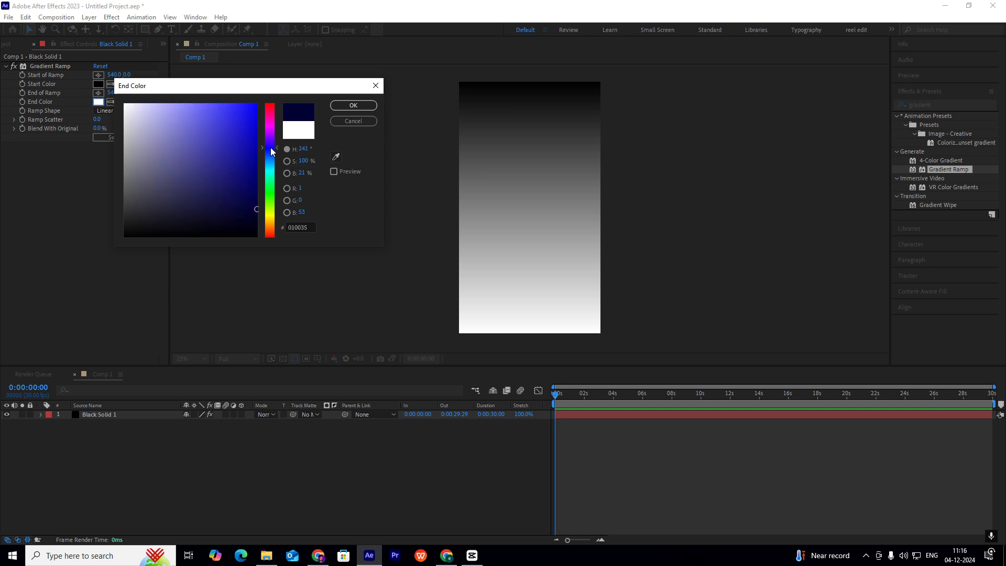
{"action": "left_click_drag", "start_coordinate": [270, 149], "coordinate": [266, 196]}
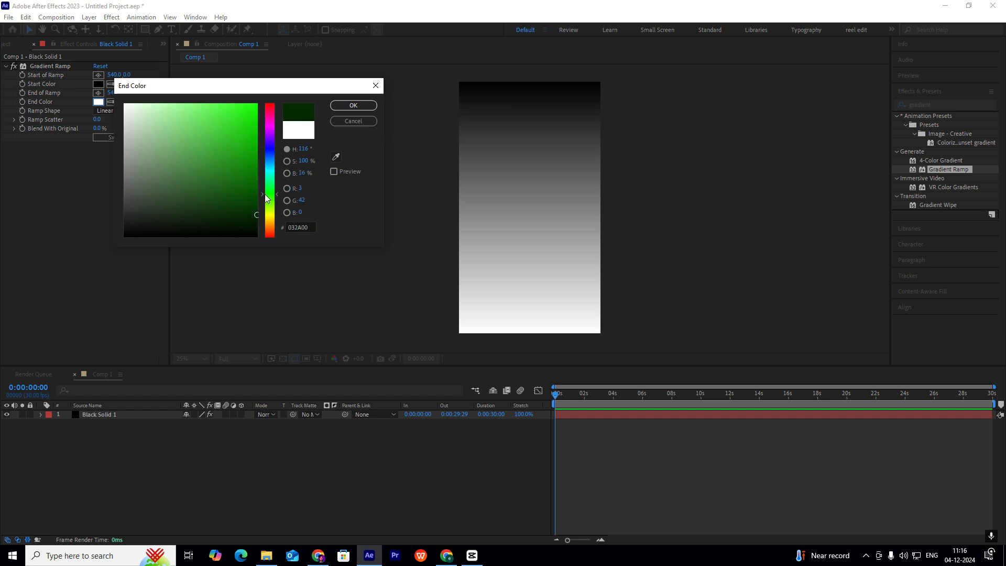
{"action": "left_click", "coordinate": [270, 103]}
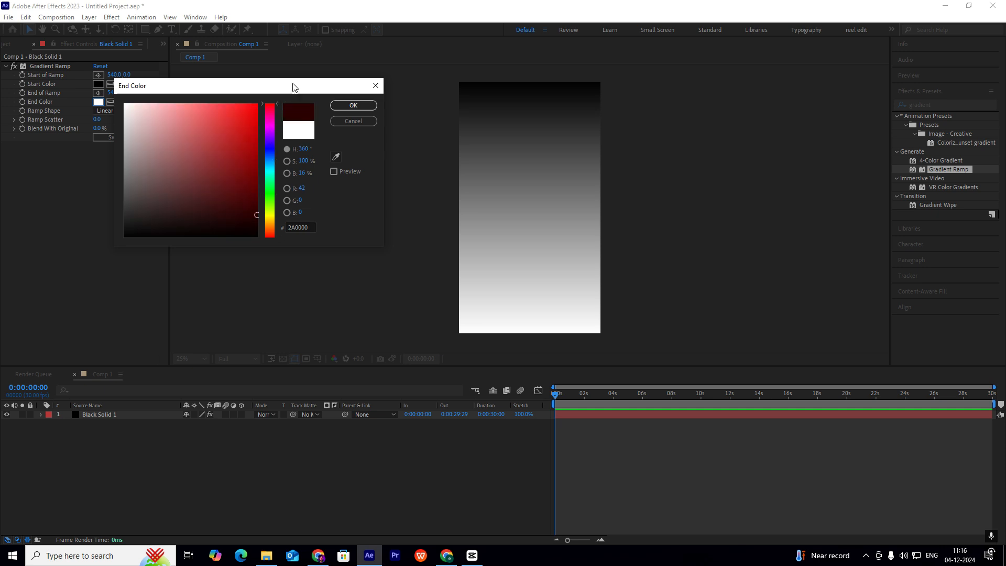
{"action": "left_click", "coordinate": [352, 104]}
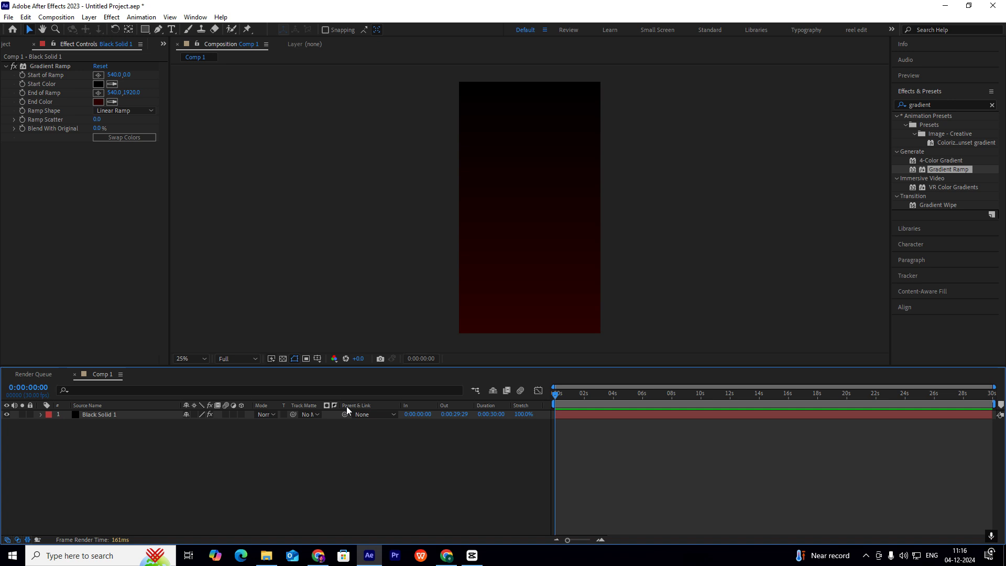
{"action": "left_click", "coordinate": [98, 102]}
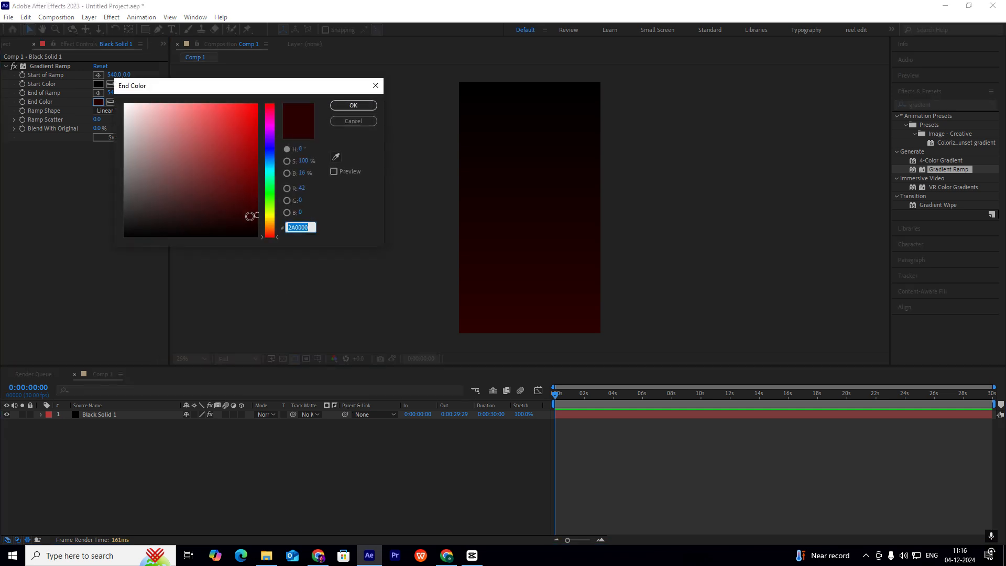
{"action": "left_click", "coordinate": [352, 105]}
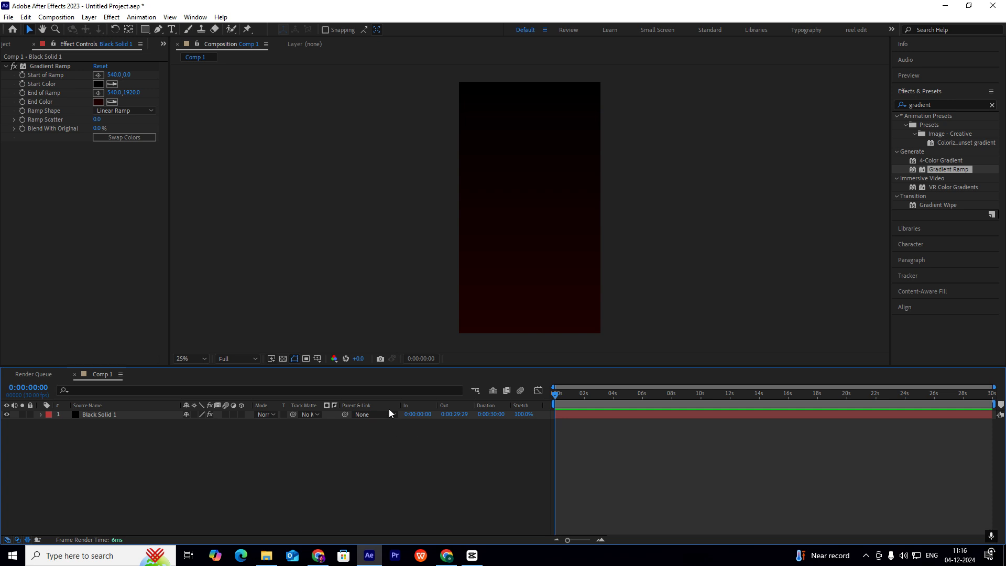
{"action": "mouse_move", "coordinate": [306, 545]}
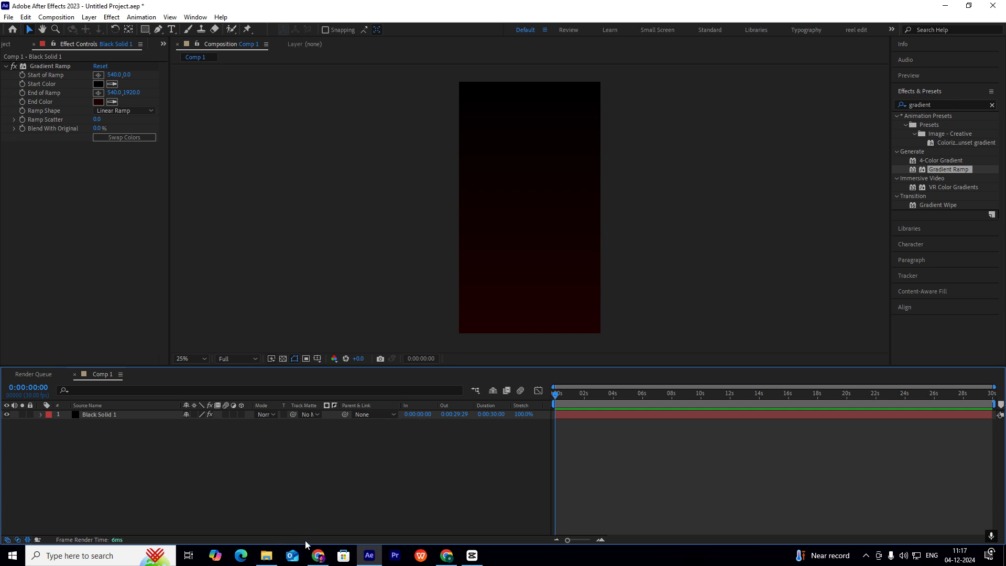
Add Flare.png above the solid and scale it to 297% to fill the frame
{"action": "left_click", "coordinate": [265, 556]}
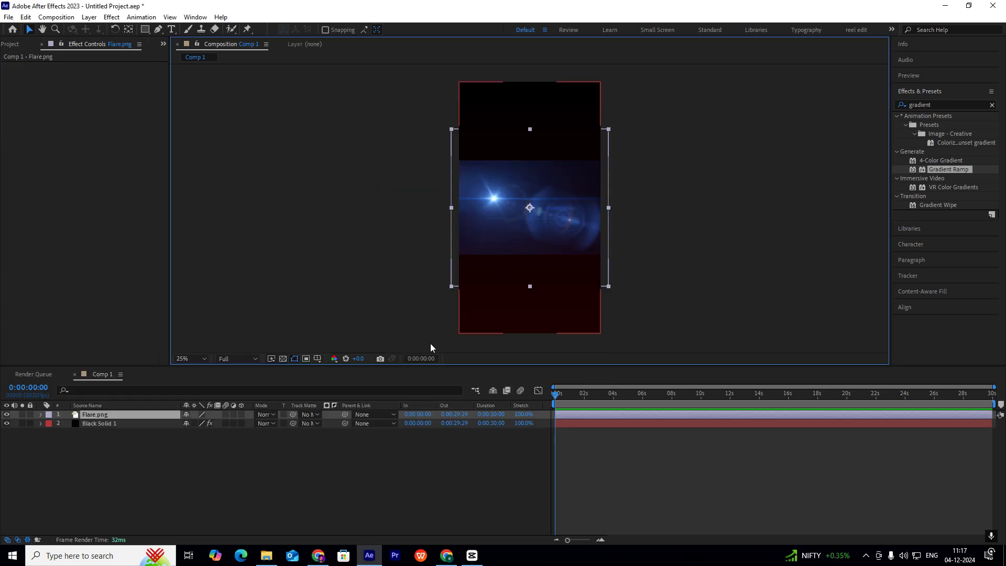
{"action": "mouse_move", "coordinate": [571, 274]}
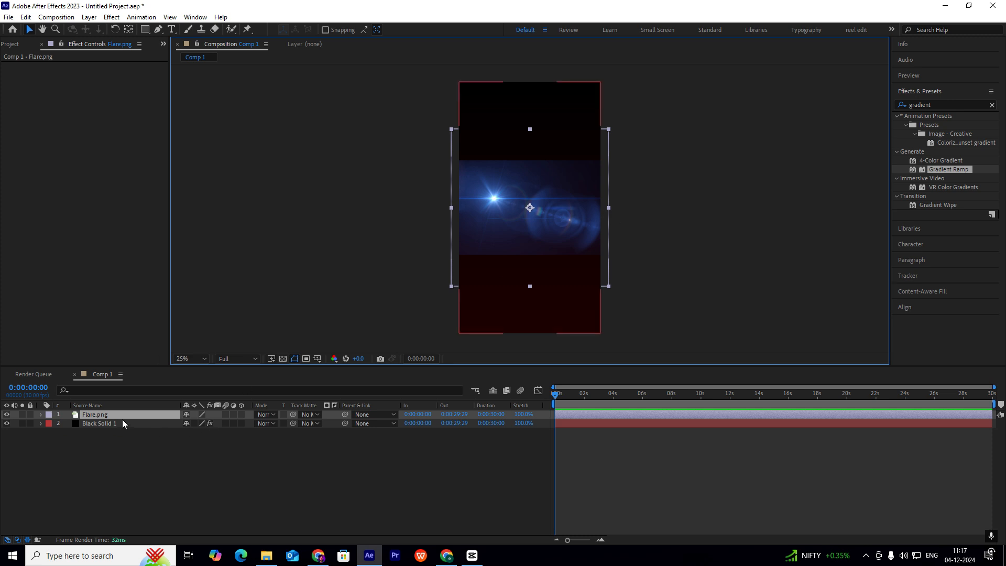
{"action": "left_click", "coordinate": [41, 415]}
{"action": "type", "text": "hue"}
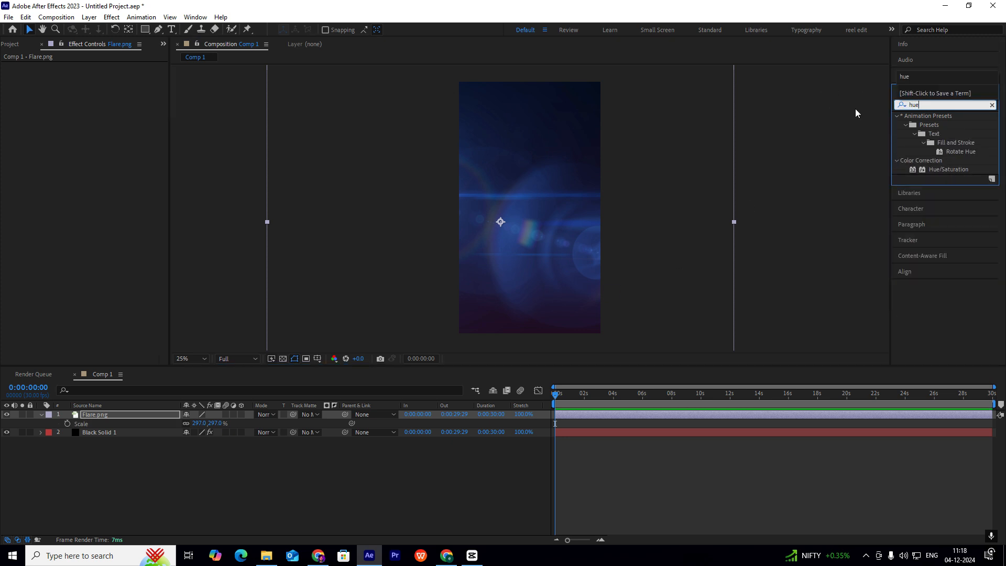
Apply Hue/Saturation to the flare and rotate Master Hue to about 153° for a red tone
{"action": "left_click", "coordinate": [950, 169]}
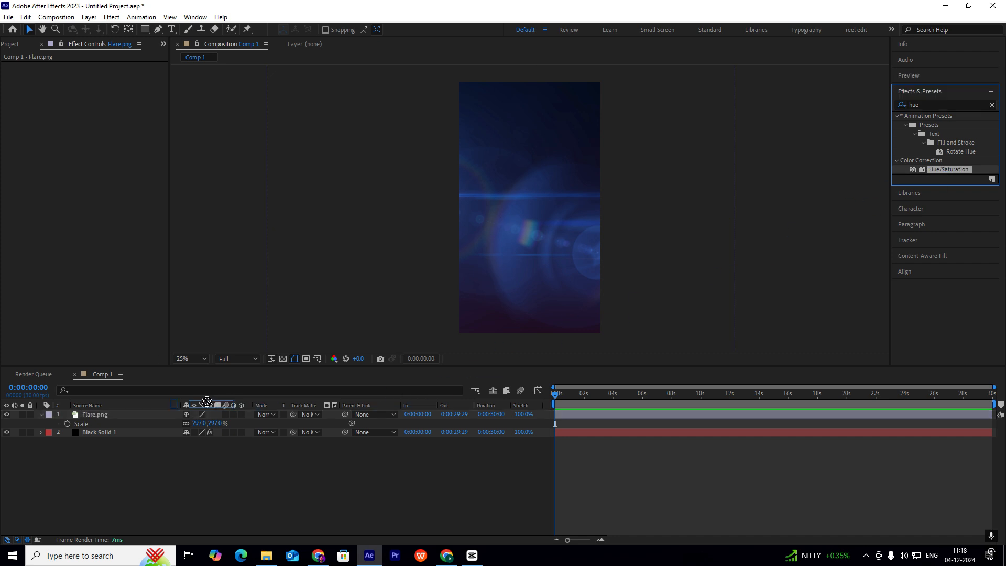
{"action": "double_click", "coordinate": [951, 168]}
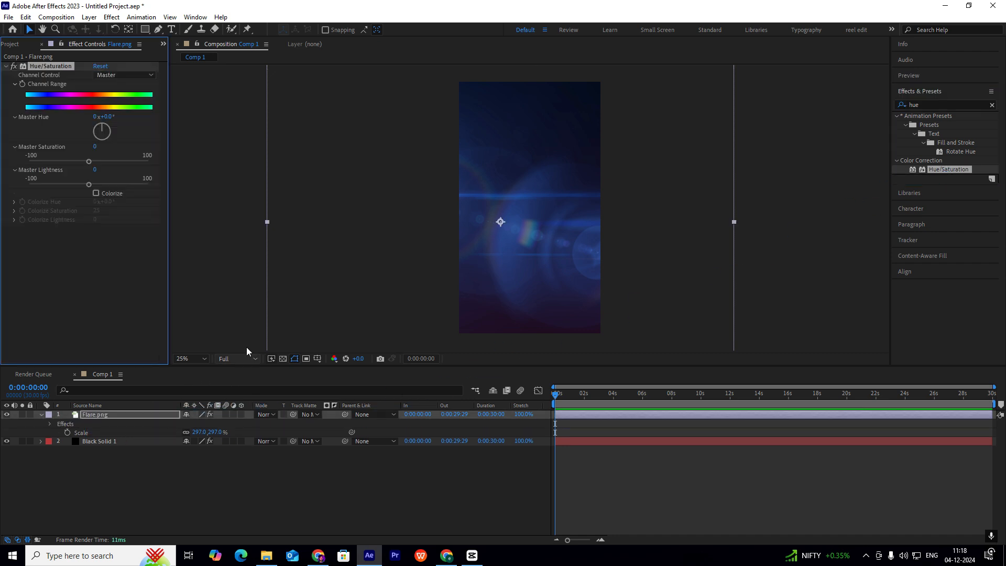
{"action": "left_click_drag", "start_coordinate": [101, 130], "coordinate": [107, 127]}
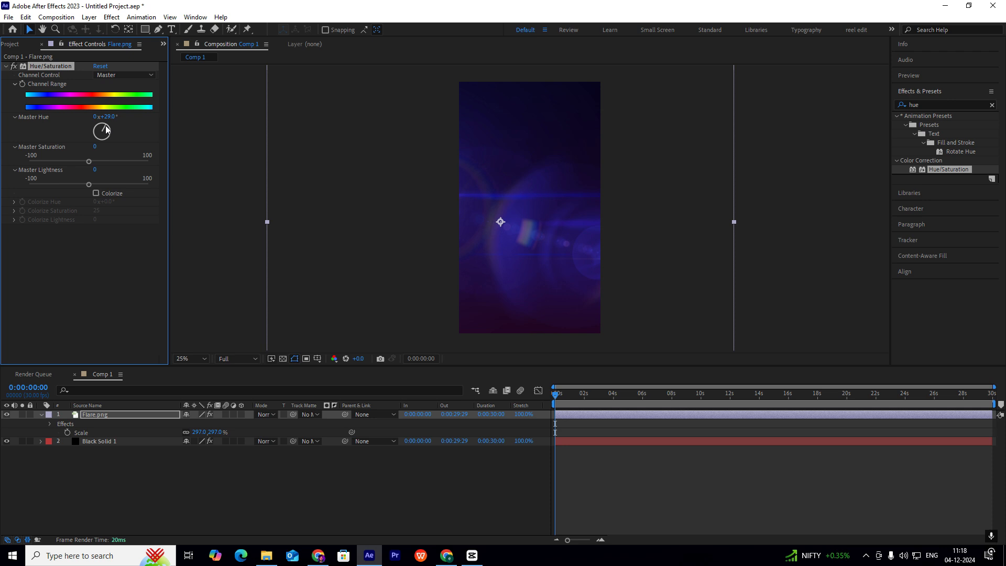
{"action": "left_click_drag", "start_coordinate": [103, 130], "coordinate": [109, 133]}
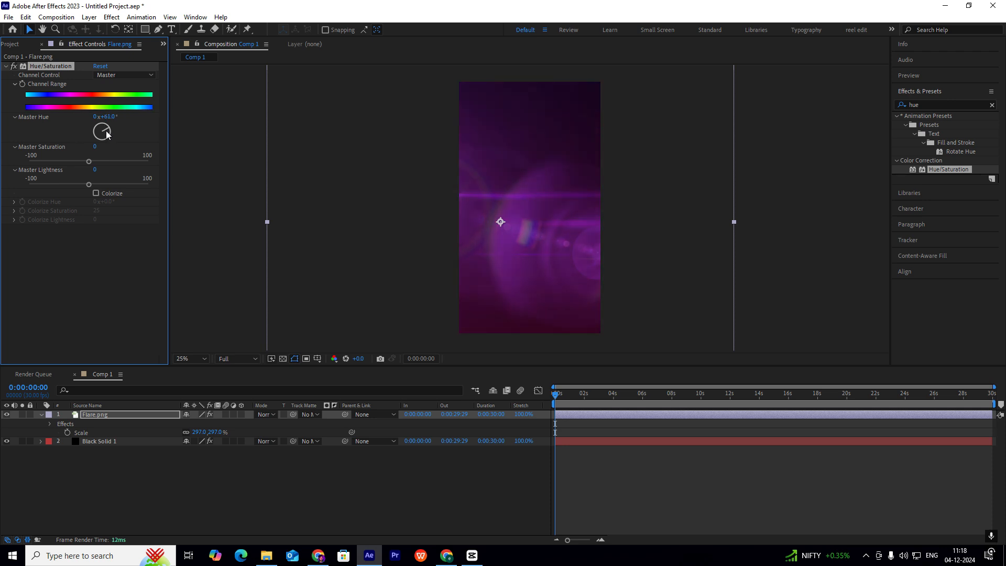
{"action": "left_click_drag", "start_coordinate": [100, 128], "coordinate": [101, 135]}
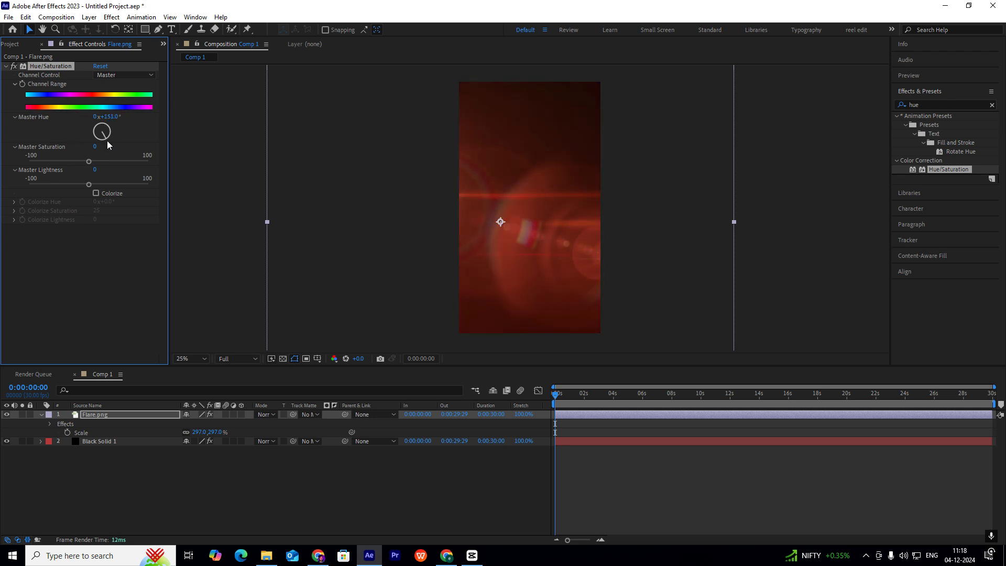
Lower the Flare.png layer's opacity to 45%
{"action": "left_click", "coordinate": [95, 414]}
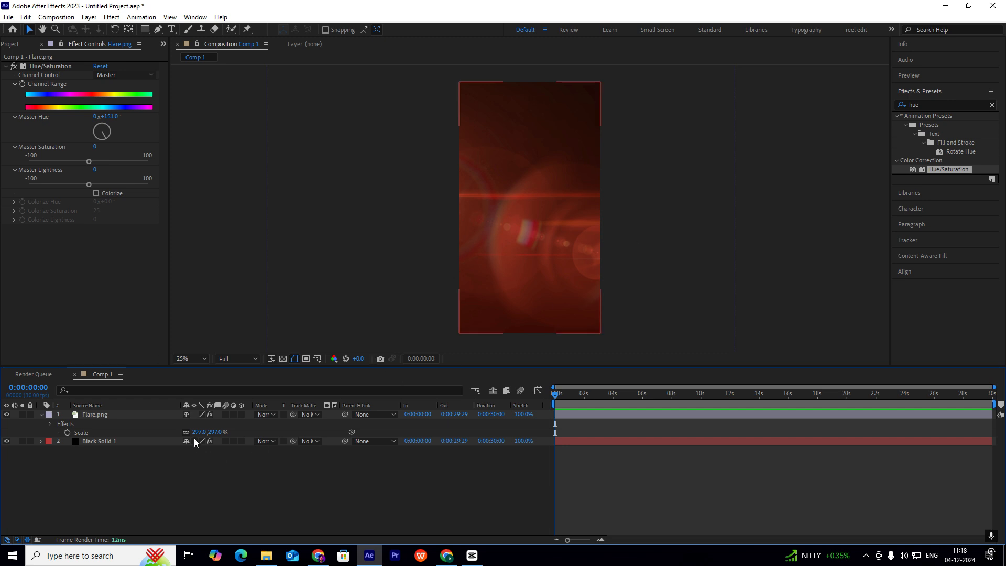
{"action": "left_click", "coordinate": [96, 414]}
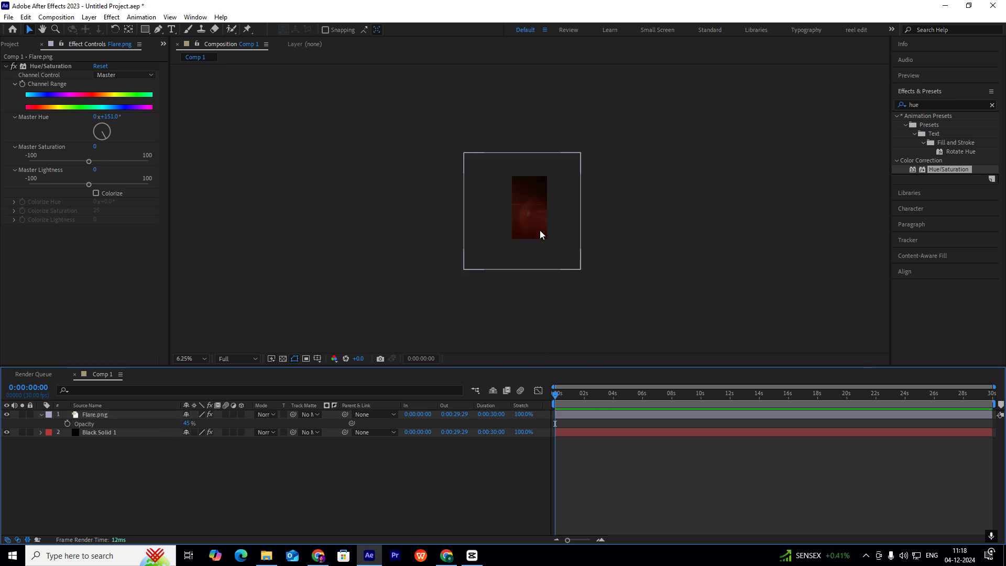
{"action": "left_click", "coordinate": [187, 359]}
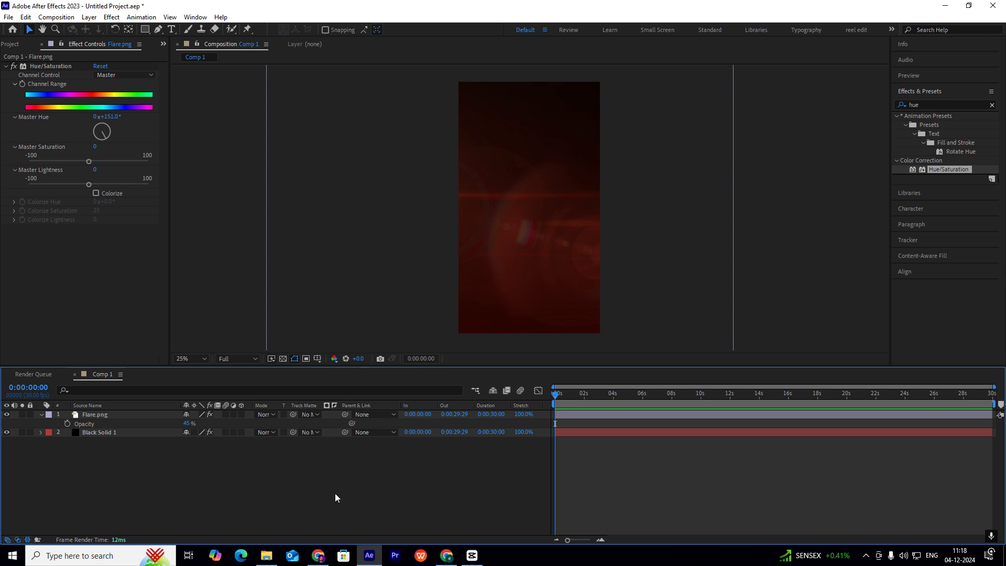
{"action": "mouse_move", "coordinate": [266, 555]}
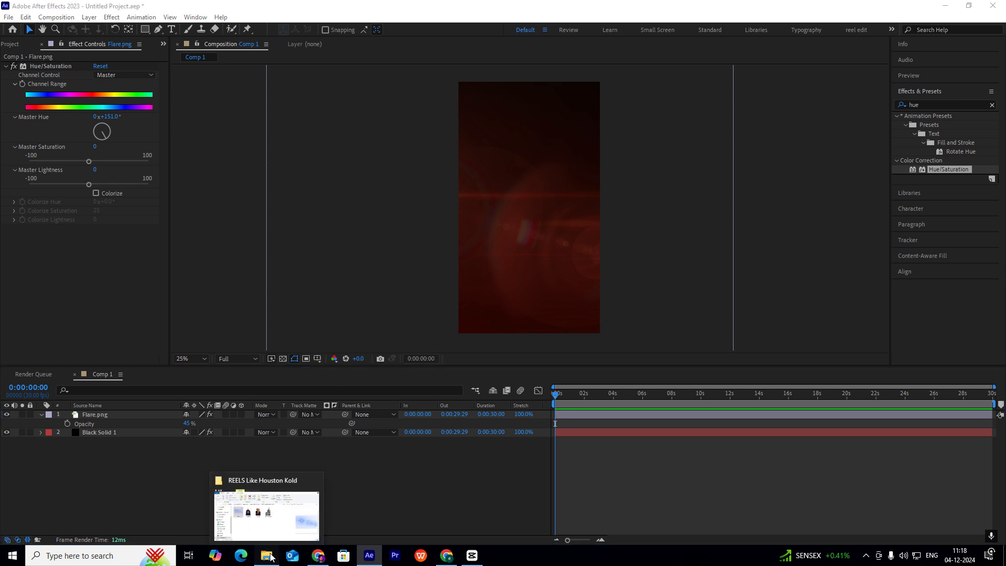
{"action": "mouse_move", "coordinate": [206, 494]}
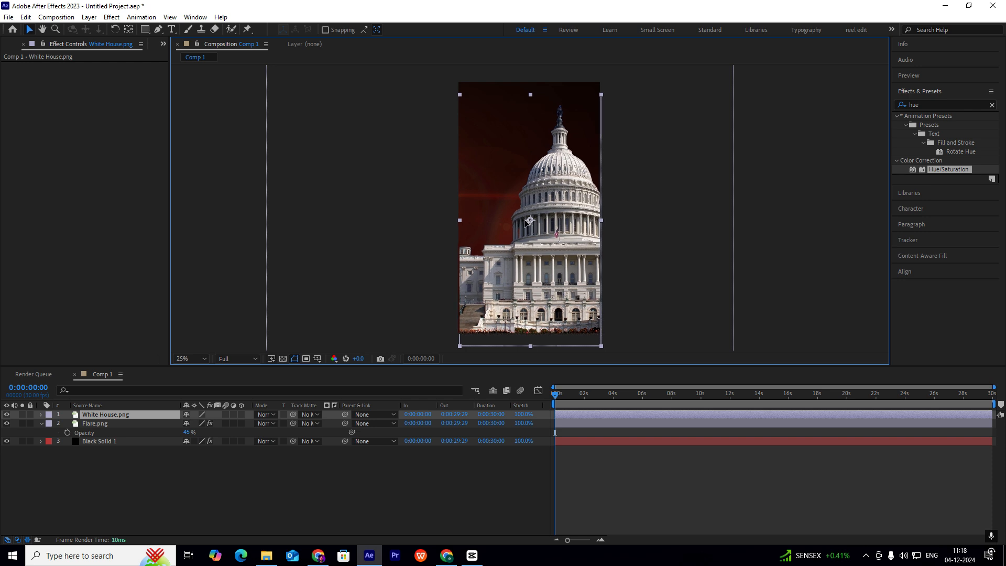
Select the newly added White House.png layer above the flare
{"action": "left_click", "coordinate": [104, 414]}
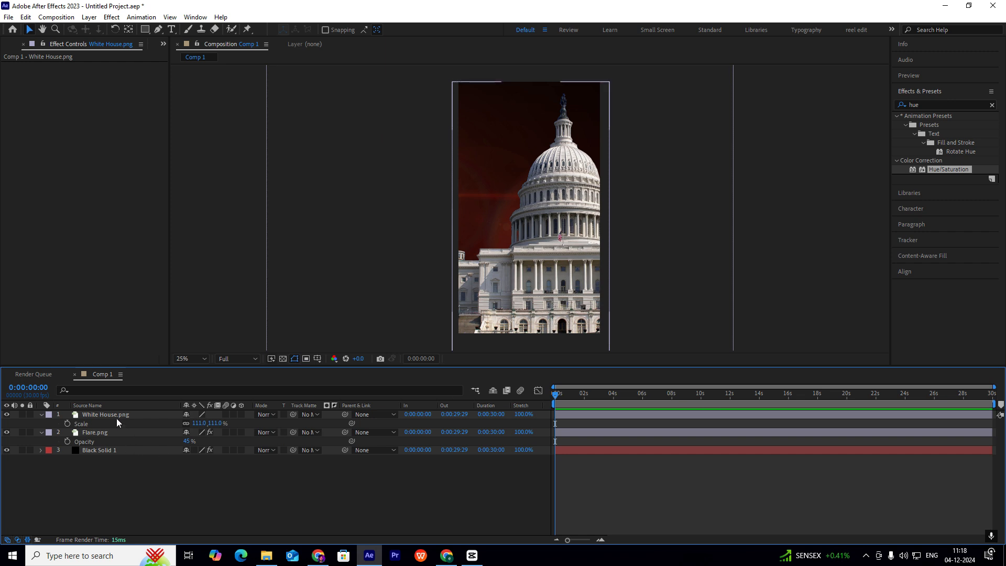
Keyframe Position from 552,2903 at 0s to 552,1064 at 1s so the image slides up
{"action": "left_click", "coordinate": [105, 414]}
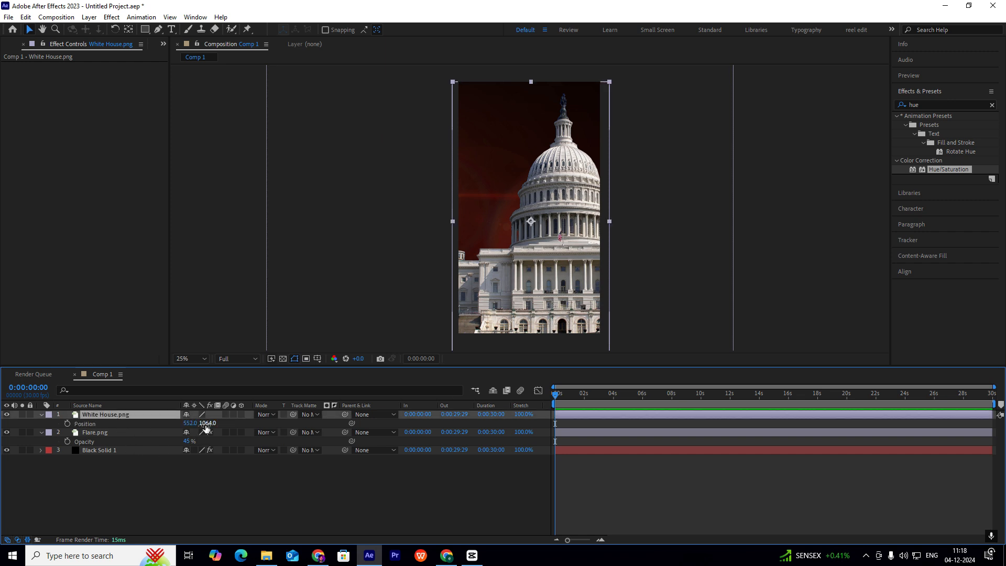
{"action": "left_click", "coordinate": [579, 393]}
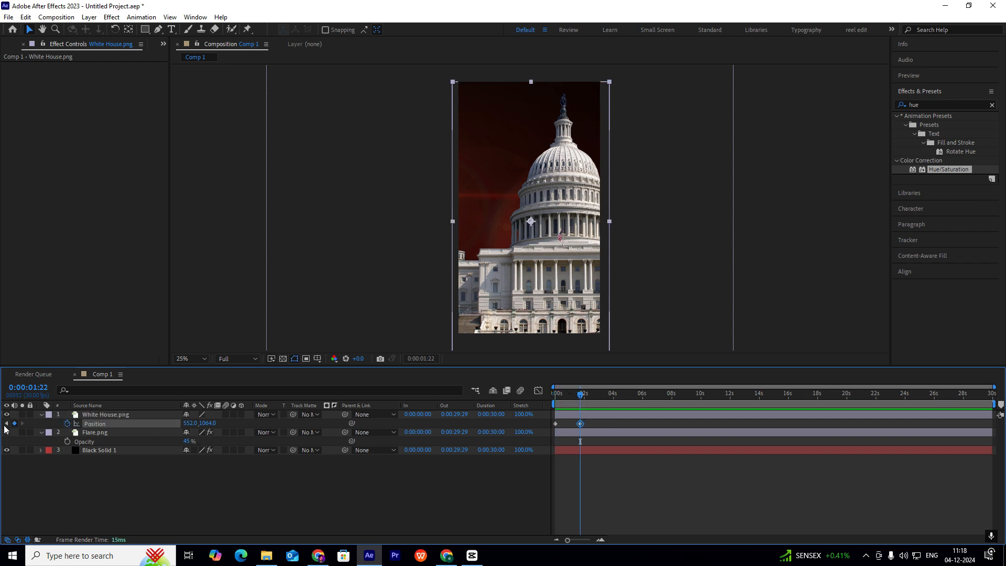
{"action": "left_click", "coordinate": [555, 393]}
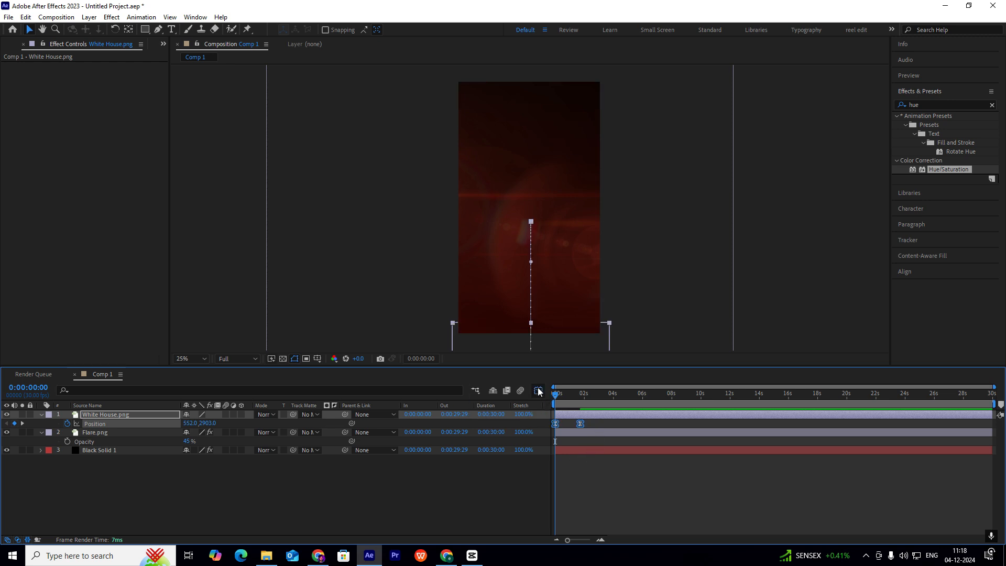
{"action": "left_click", "coordinate": [538, 389]}
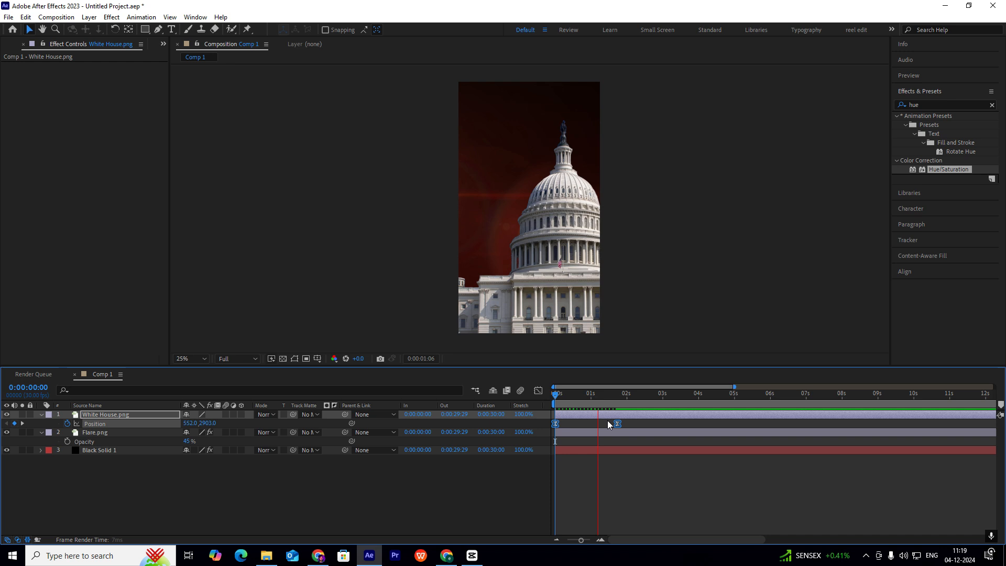
{"action": "left_click", "coordinate": [556, 393]}
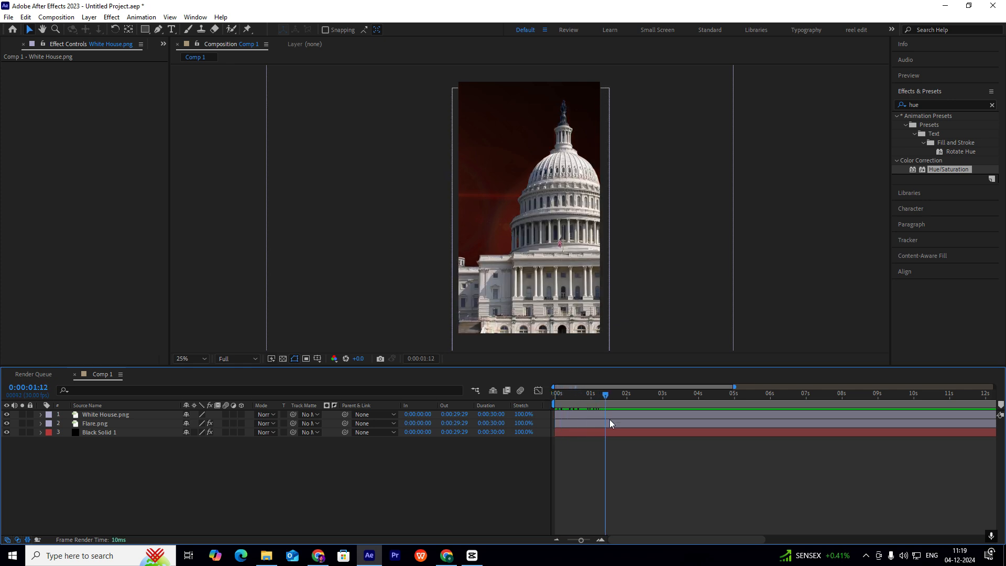
{"action": "left_click", "coordinate": [553, 391]}
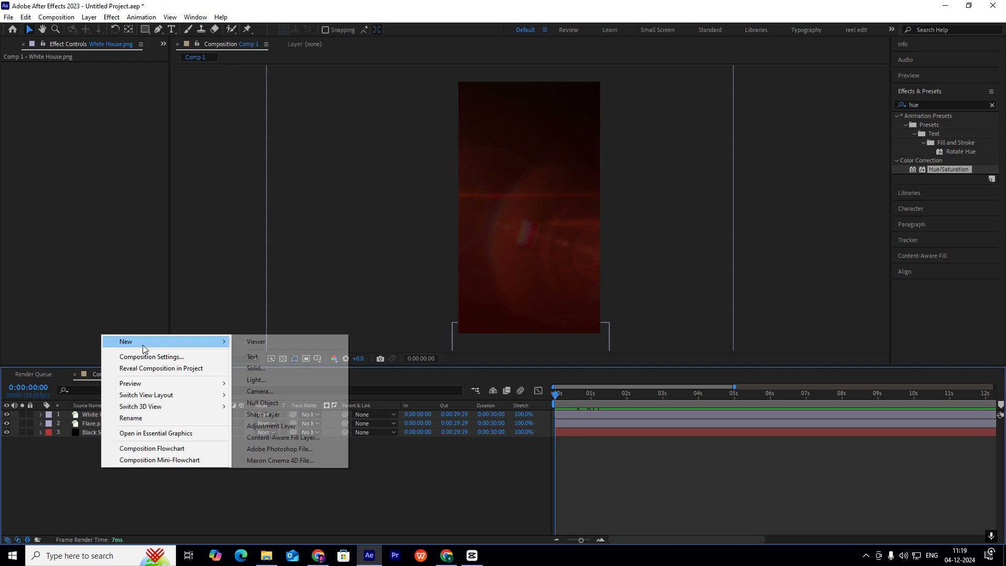
Add an adjustment layer and search Effects & Presets for the 'prof' professional look preset
{"action": "left_click", "coordinate": [272, 426]}
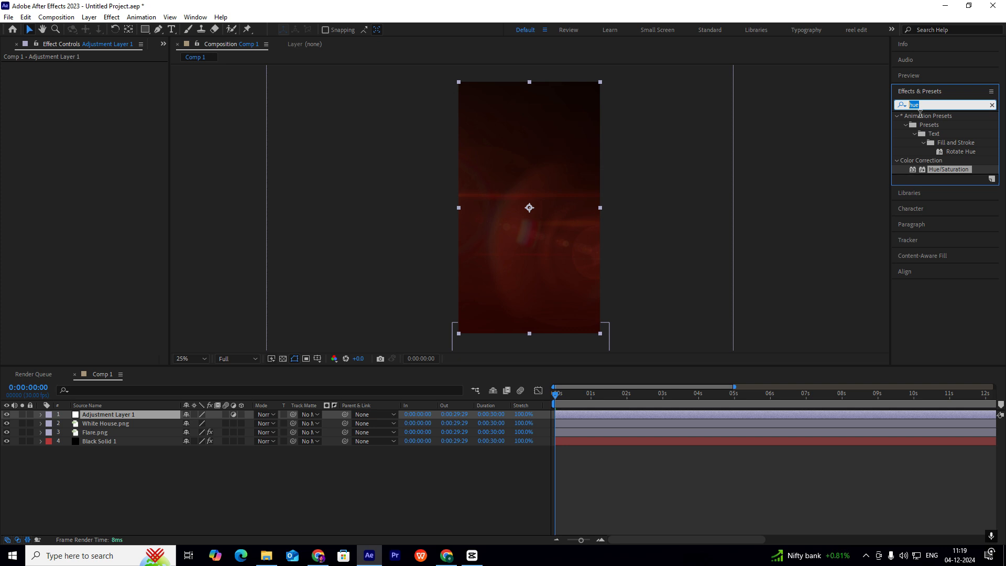
{"action": "type", "text": "profe"}
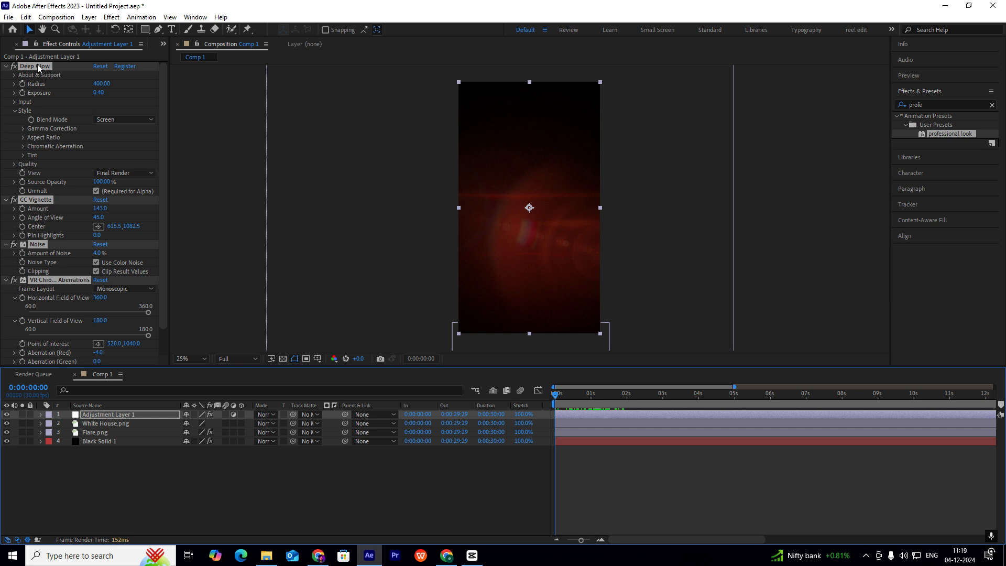
{"action": "mouse_move", "coordinate": [59, 103]}
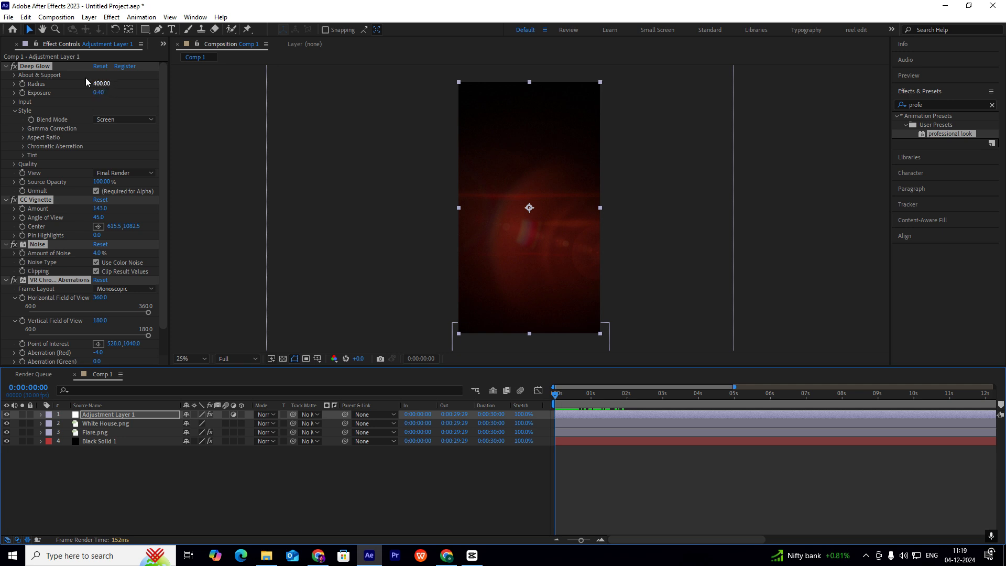
{"action": "scroll", "scroll_direction": "down", "scroll_amount": 3}
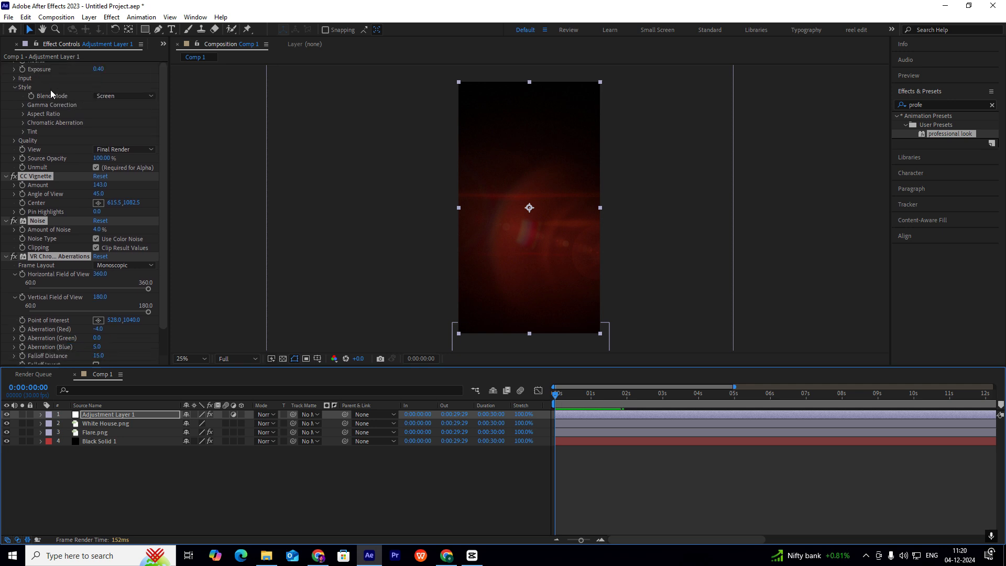
{"action": "scroll", "scroll_direction": "up", "scroll_amount": 3}
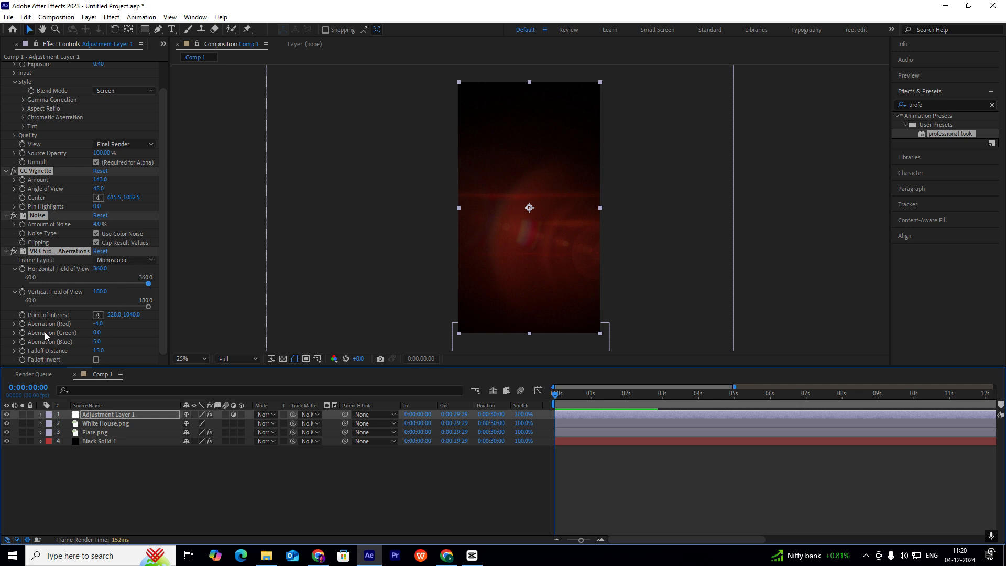
{"action": "scroll", "scroll_direction": "up", "scroll_amount": 3}
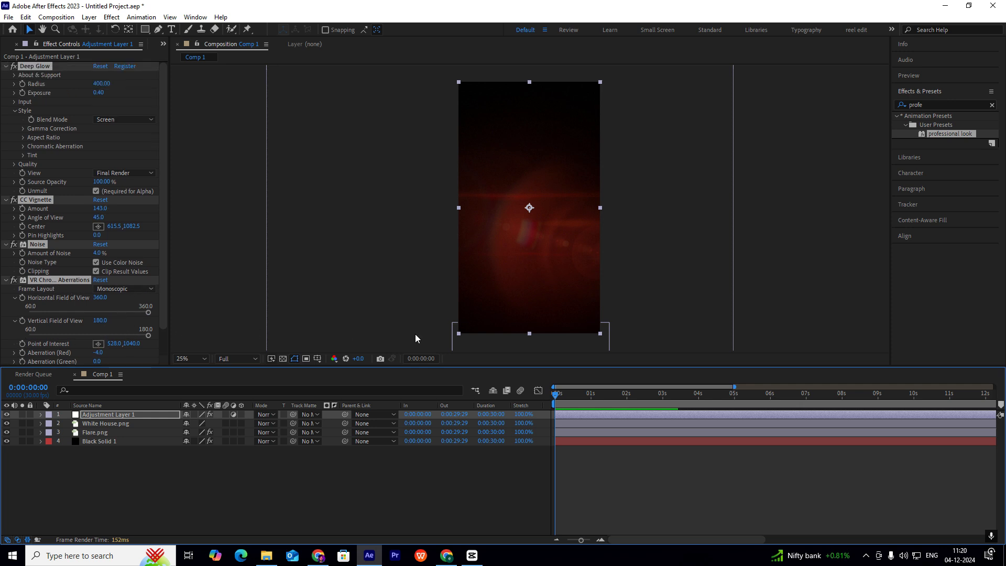
{"action": "left_click", "coordinate": [612, 394]}
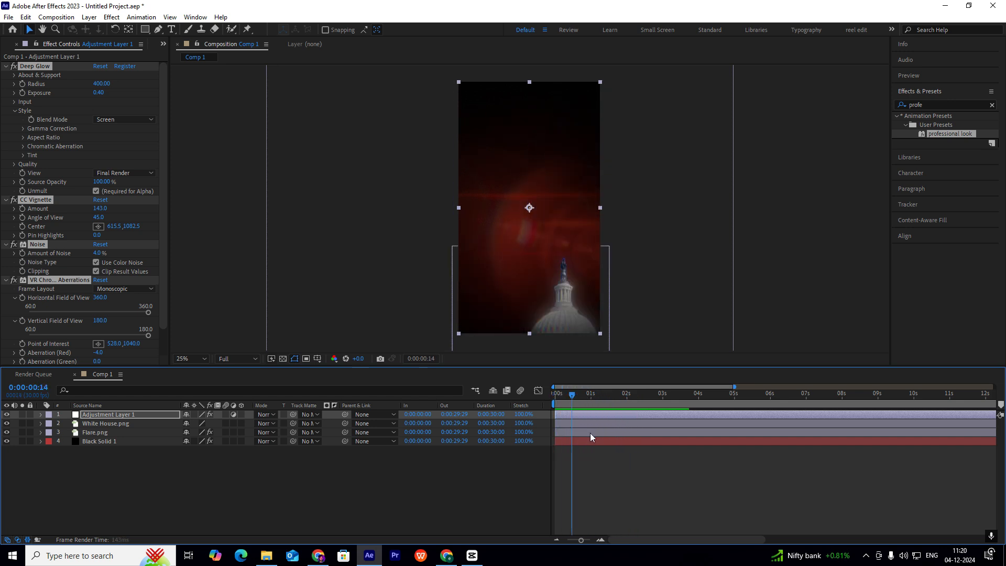
{"action": "left_click", "coordinate": [553, 393]}
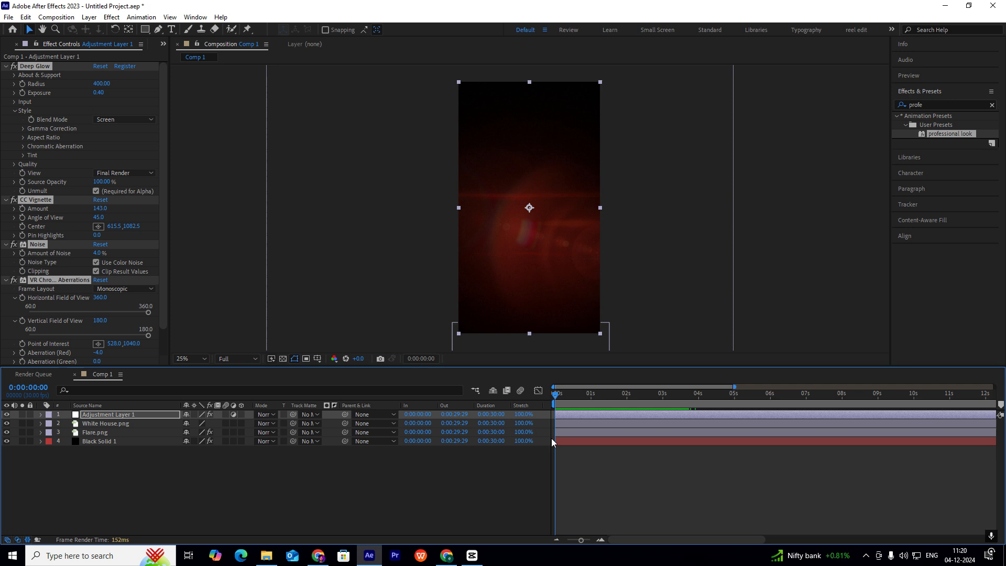
{"action": "left_click", "coordinate": [592, 393]}
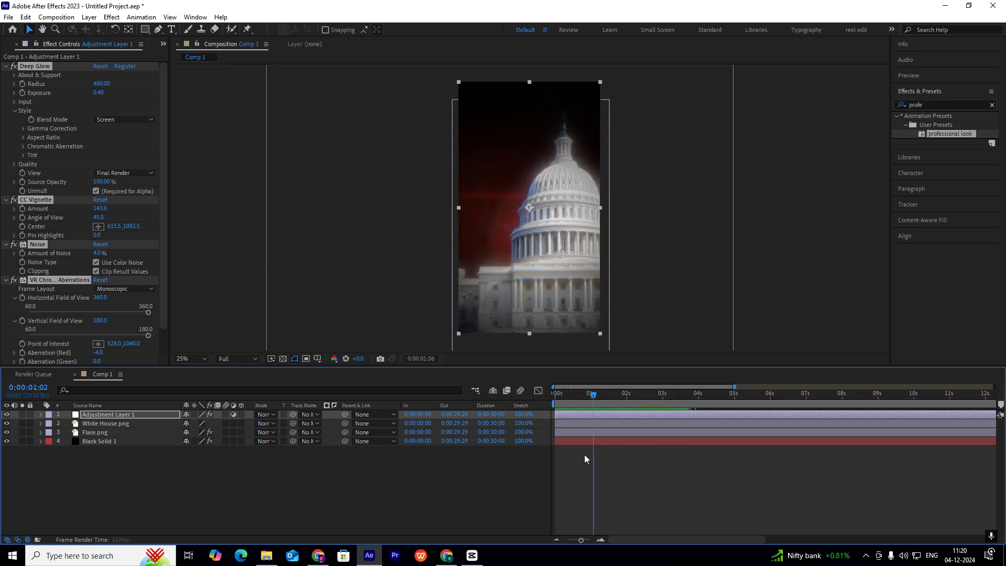
{"action": "left_click", "coordinate": [654, 392]}
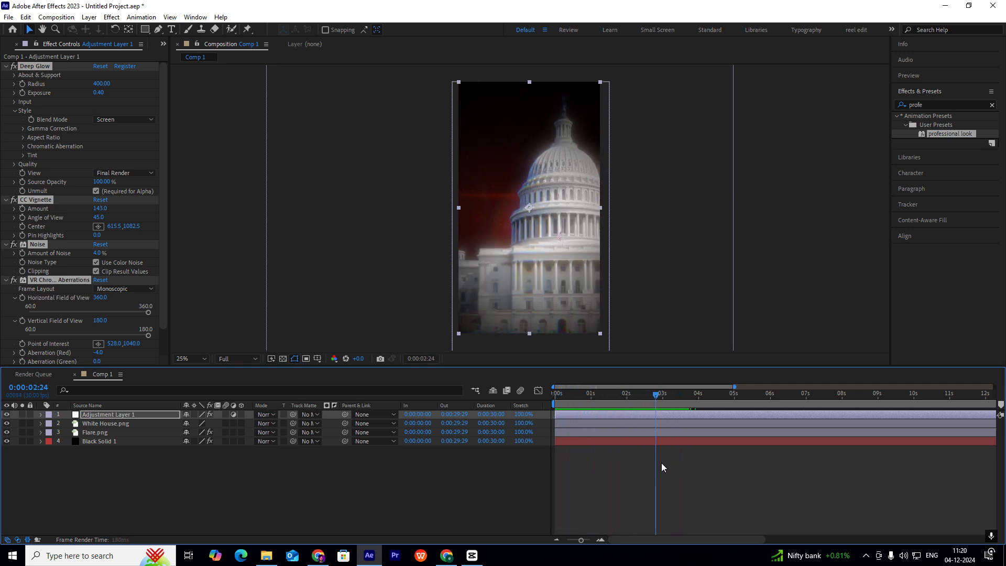
{"action": "left_click", "coordinate": [676, 393]}
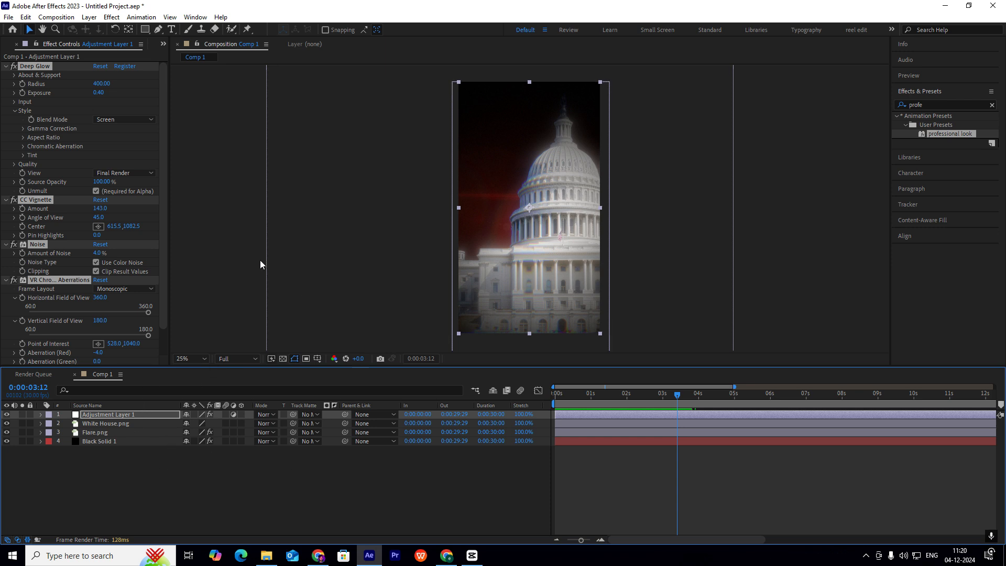
{"action": "mouse_move", "coordinate": [230, 350]}
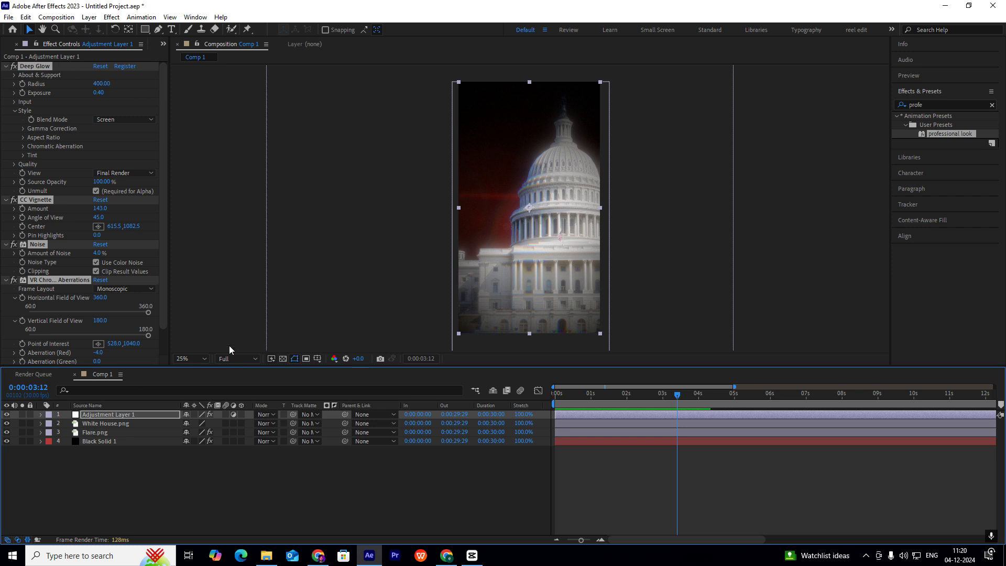
{"action": "mouse_move", "coordinate": [304, 355]}
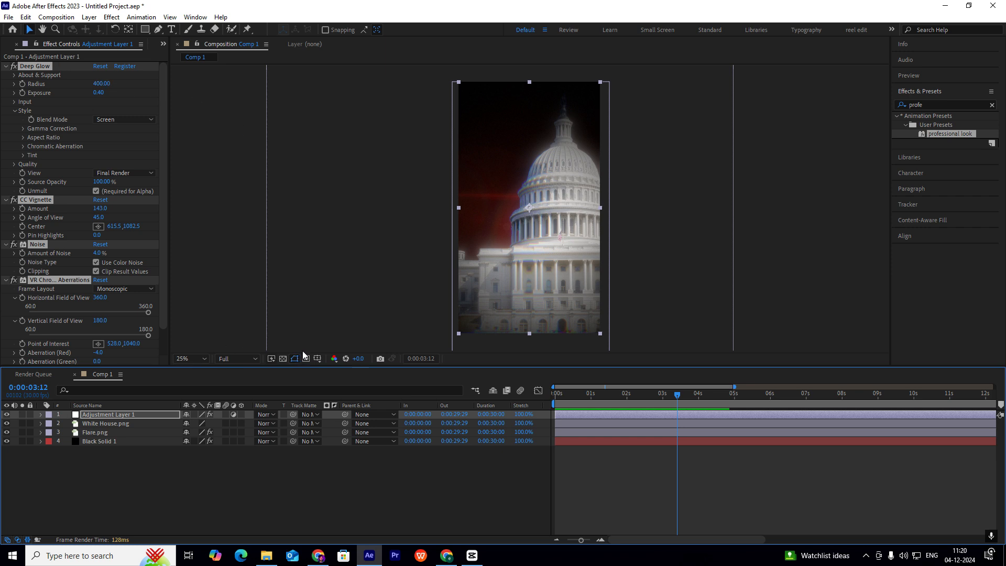
{"action": "mouse_move", "coordinate": [125, 70]}
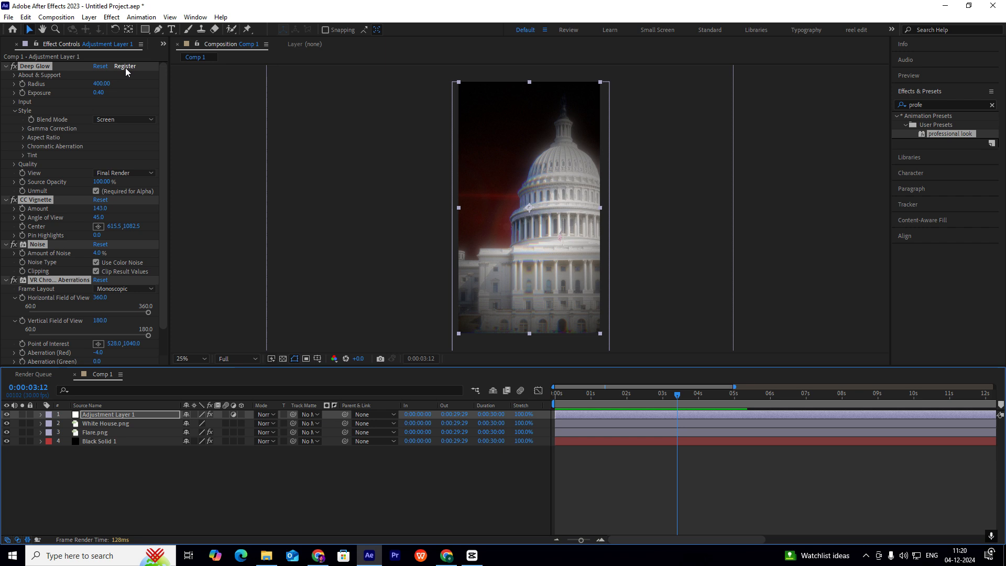
{"action": "mouse_move", "coordinate": [69, 102]}
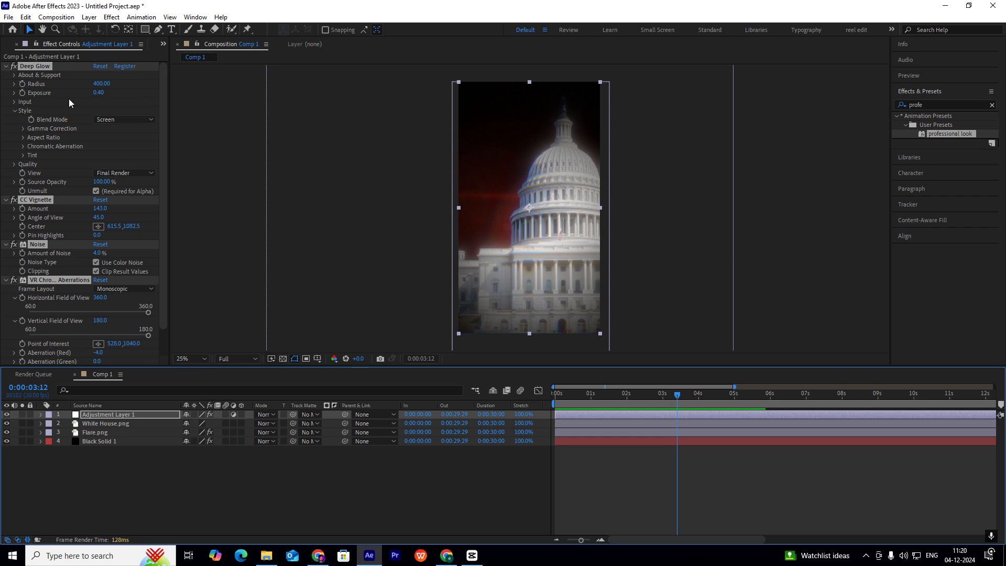
{"action": "mouse_move", "coordinate": [224, 109]}
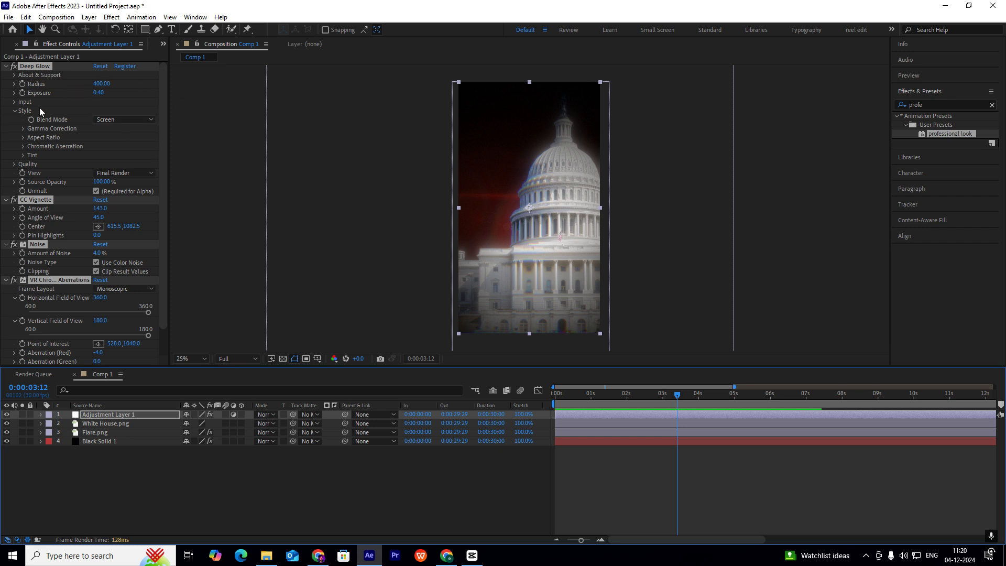
{"action": "left_click", "coordinate": [170, 18]}
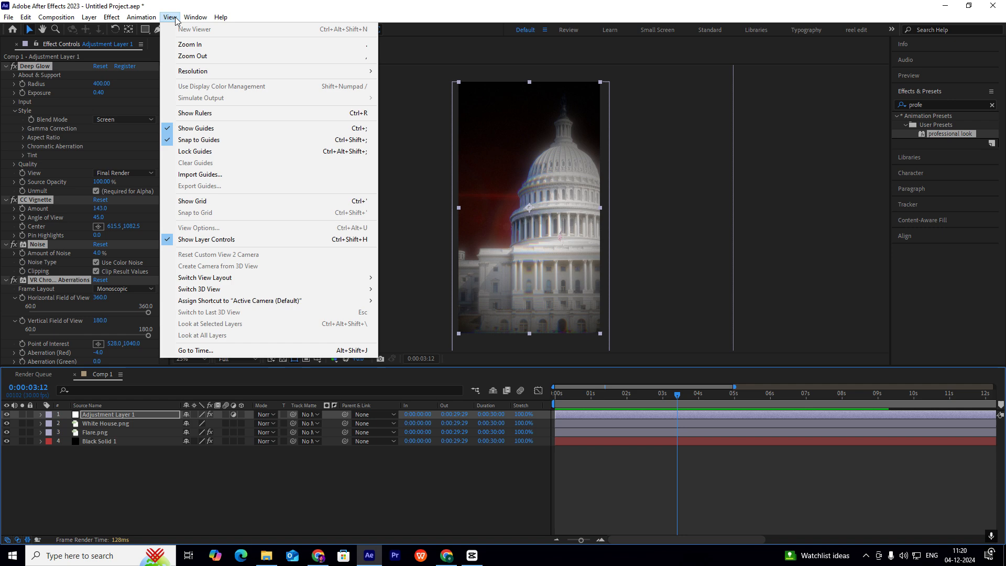
Choose Animation > Save Animation Preset for the selected adjustment-layer effects
{"action": "left_click", "coordinate": [140, 17]}
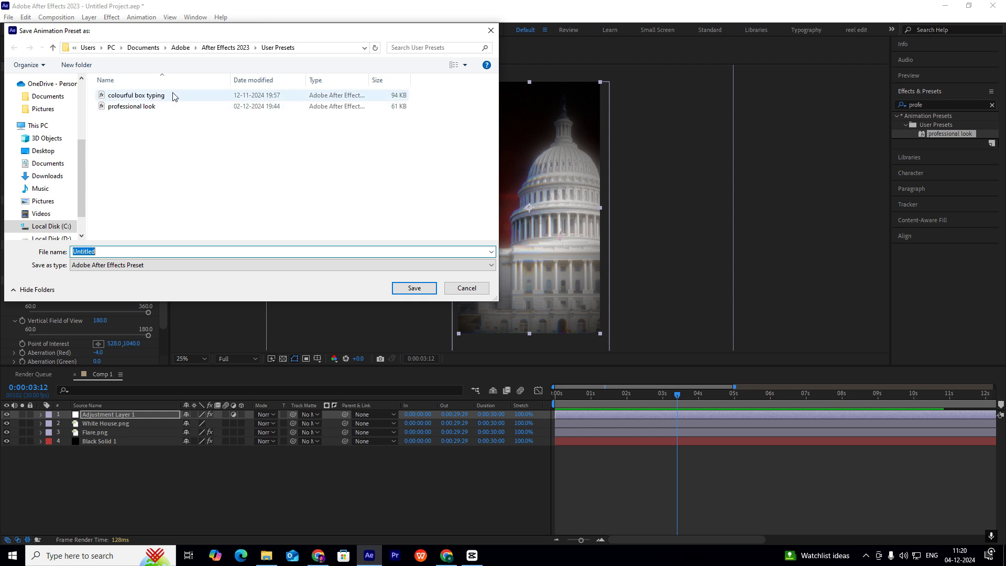
{"action": "mouse_move", "coordinate": [98, 149]}
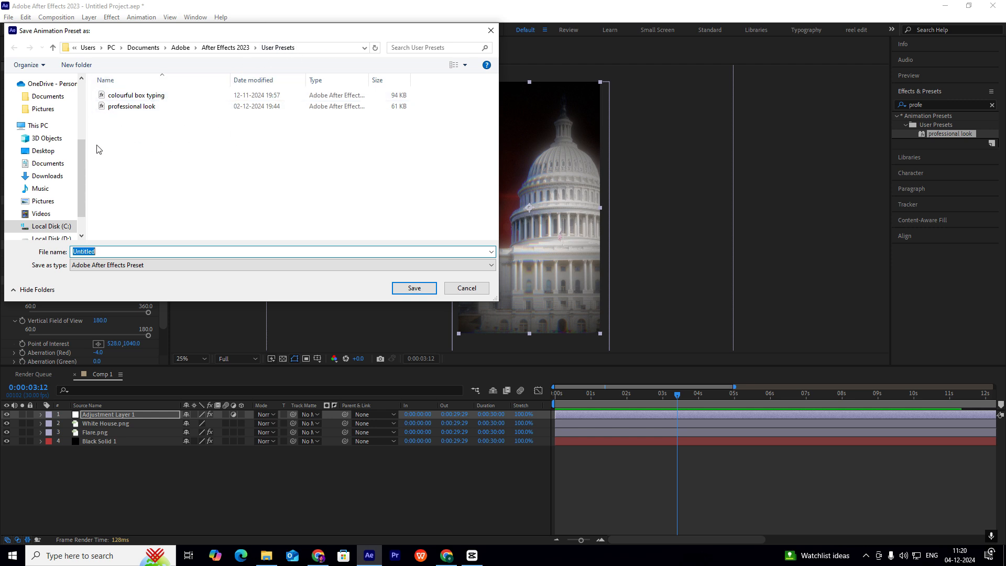